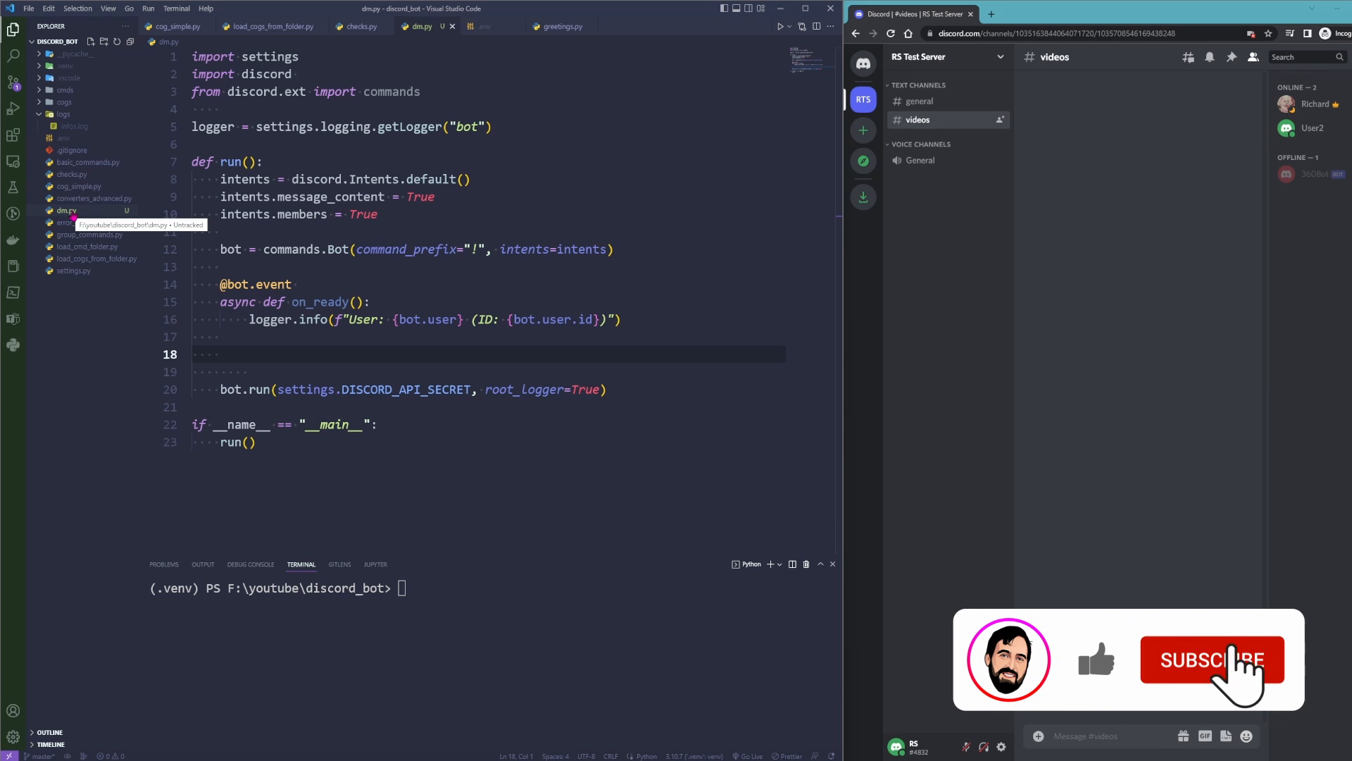
click(1213, 660)
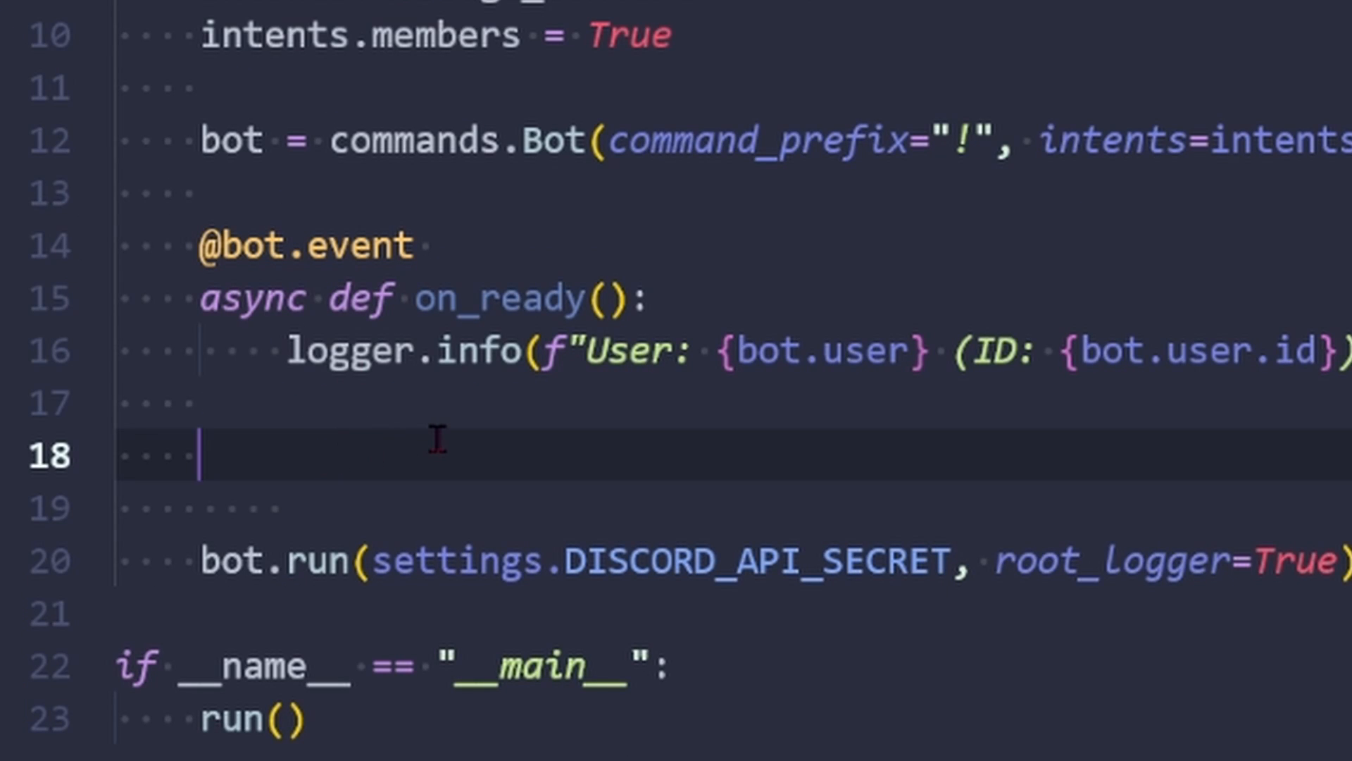
text(async def)
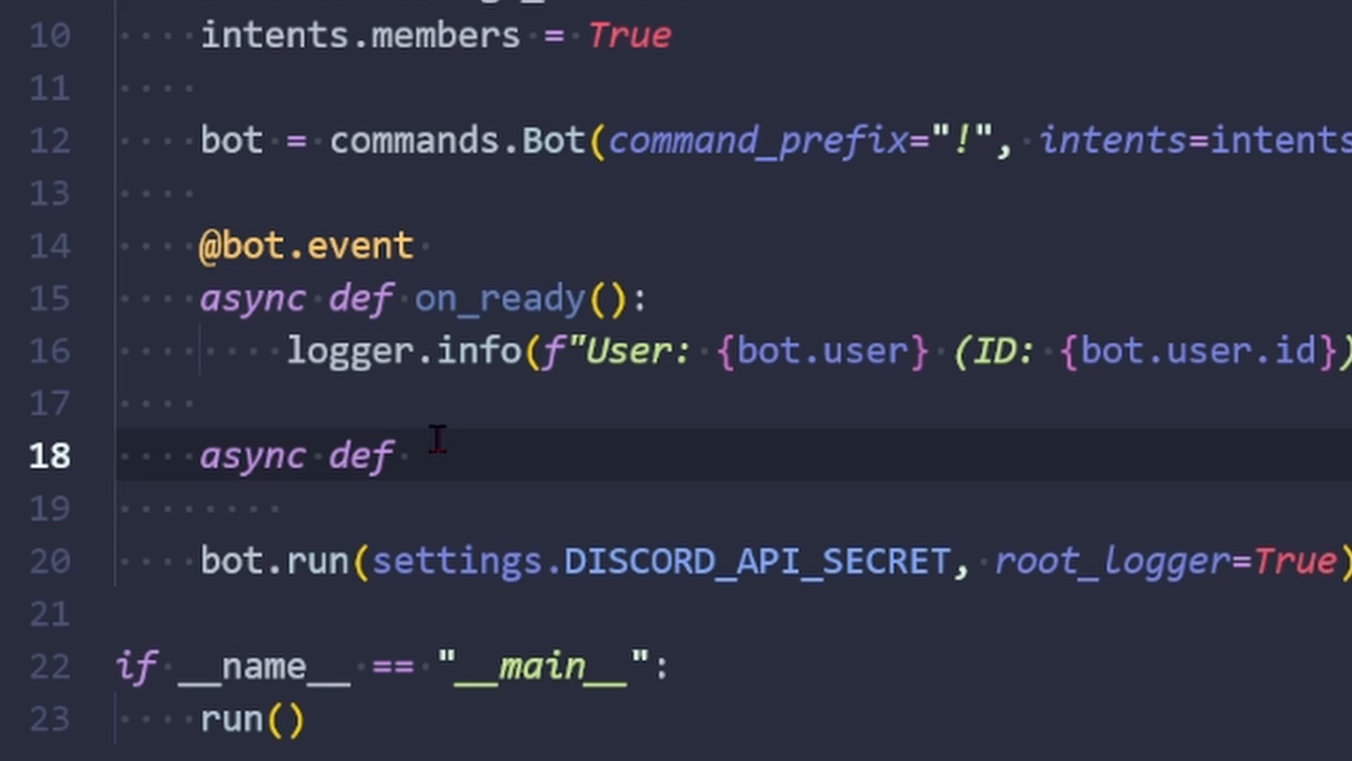
text(ping(ctx):)
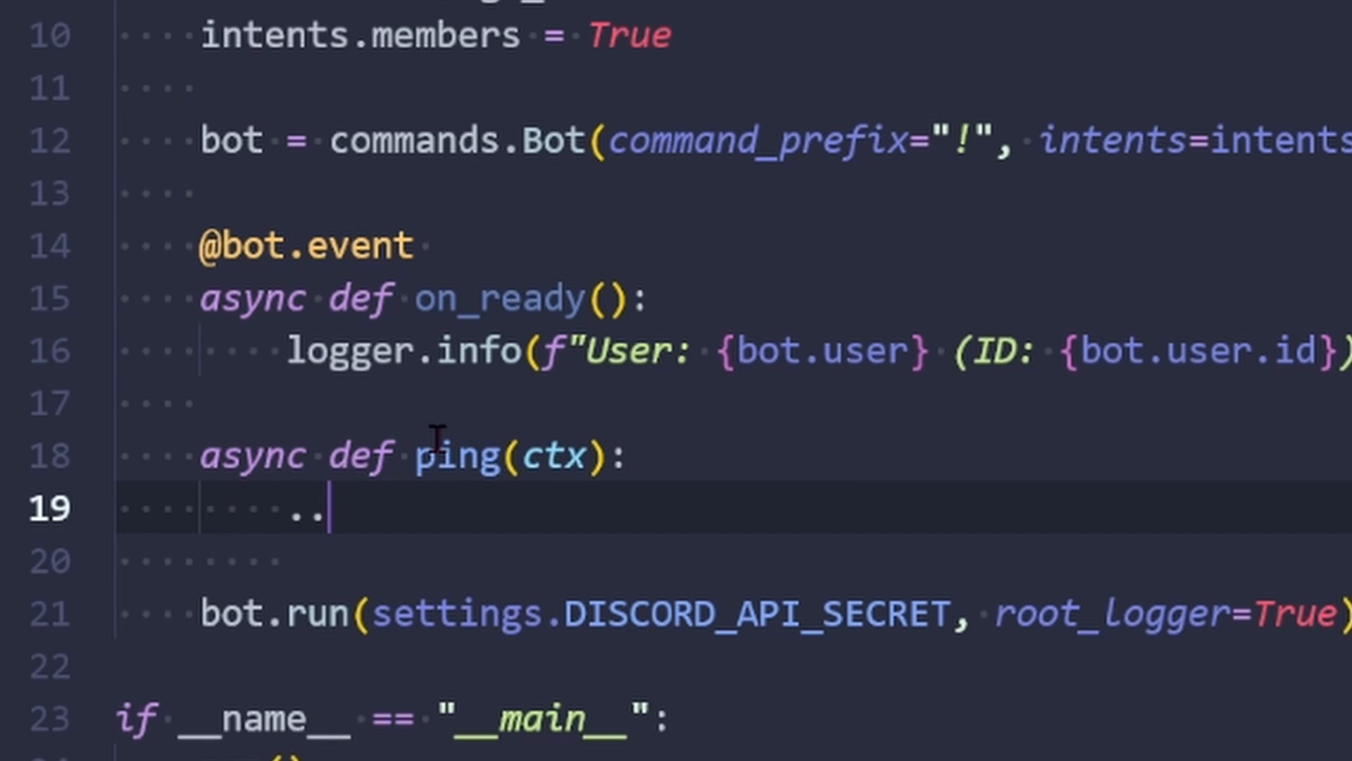
text(.)
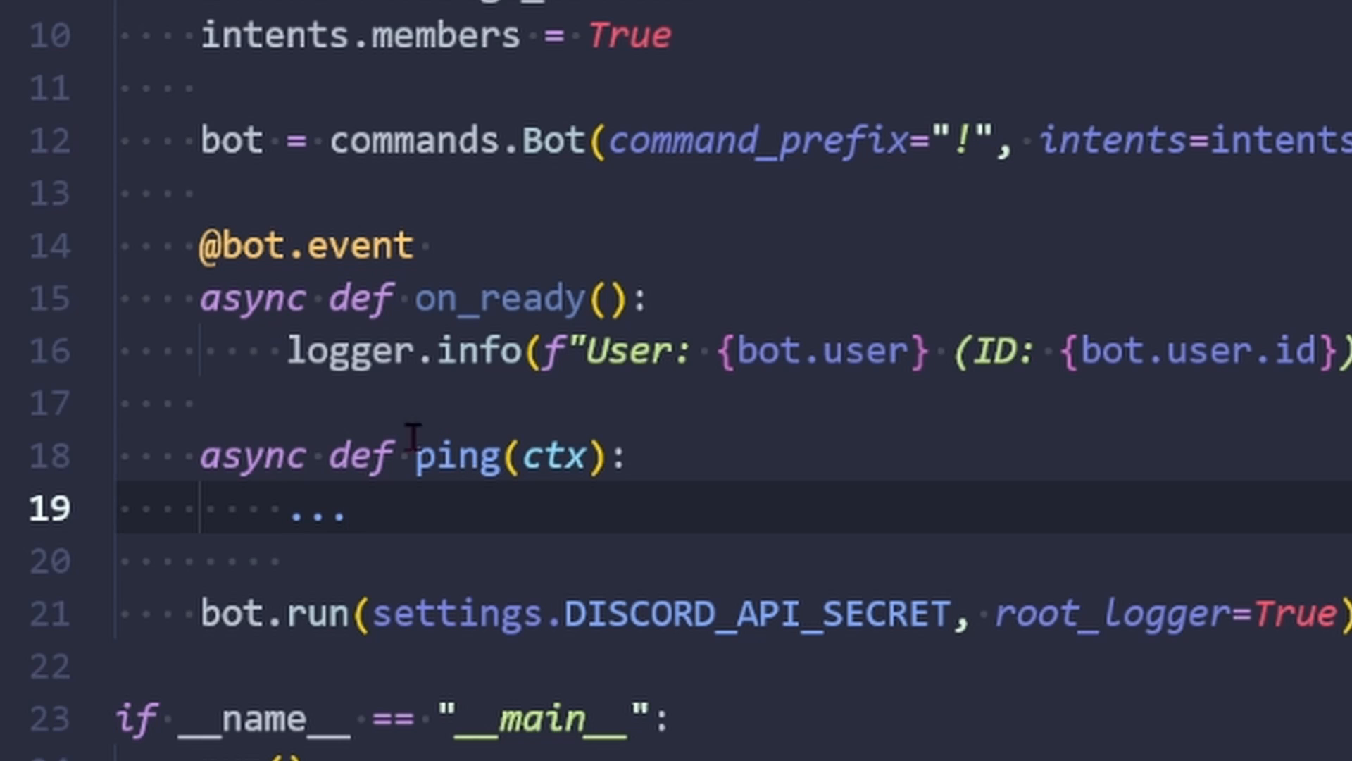
text(@bot)
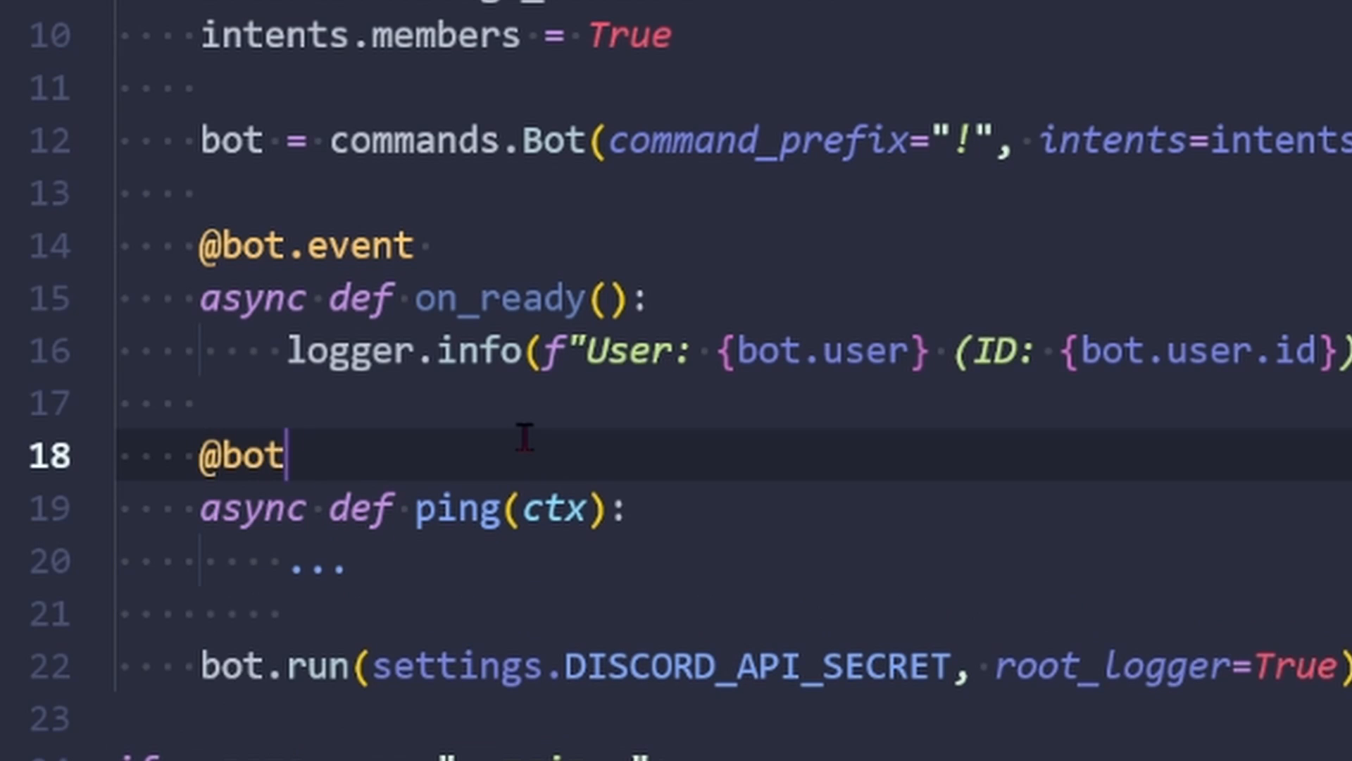
text(.command())
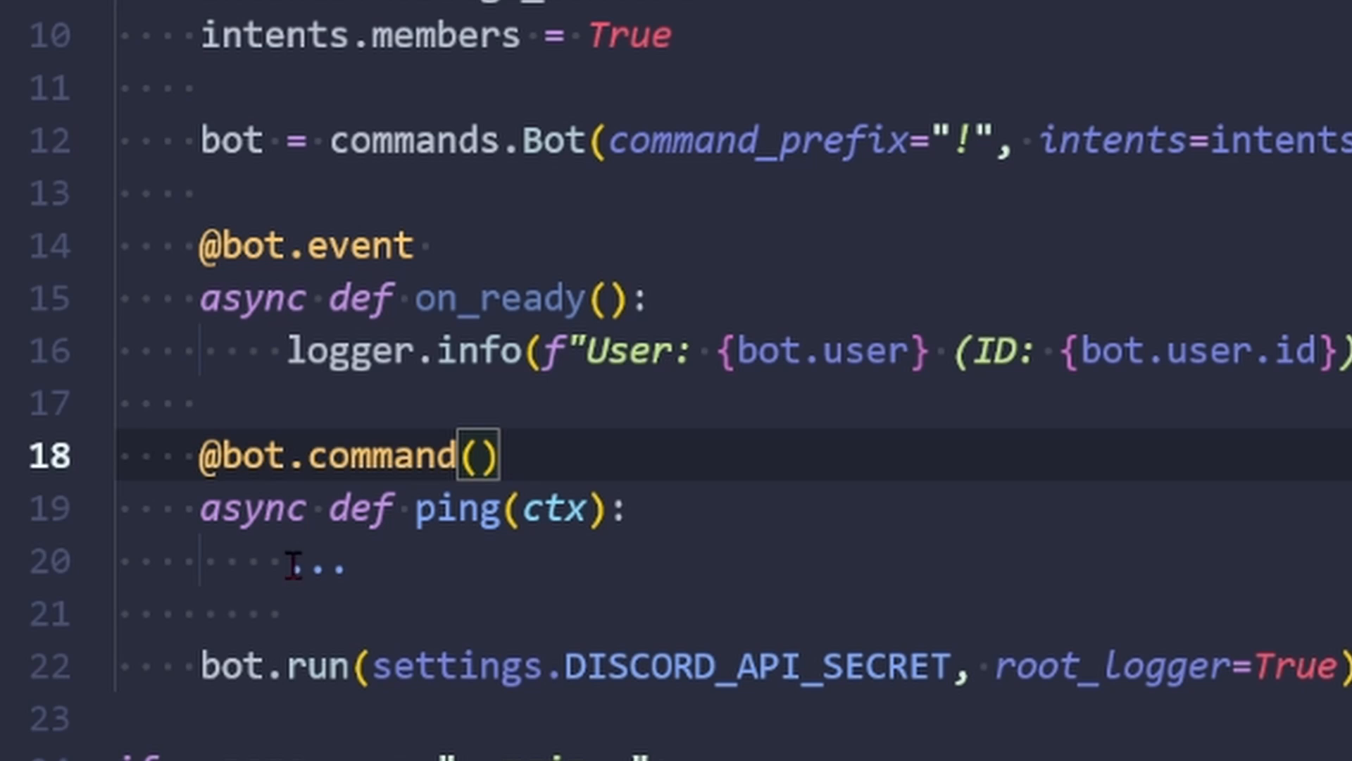
text(ct)
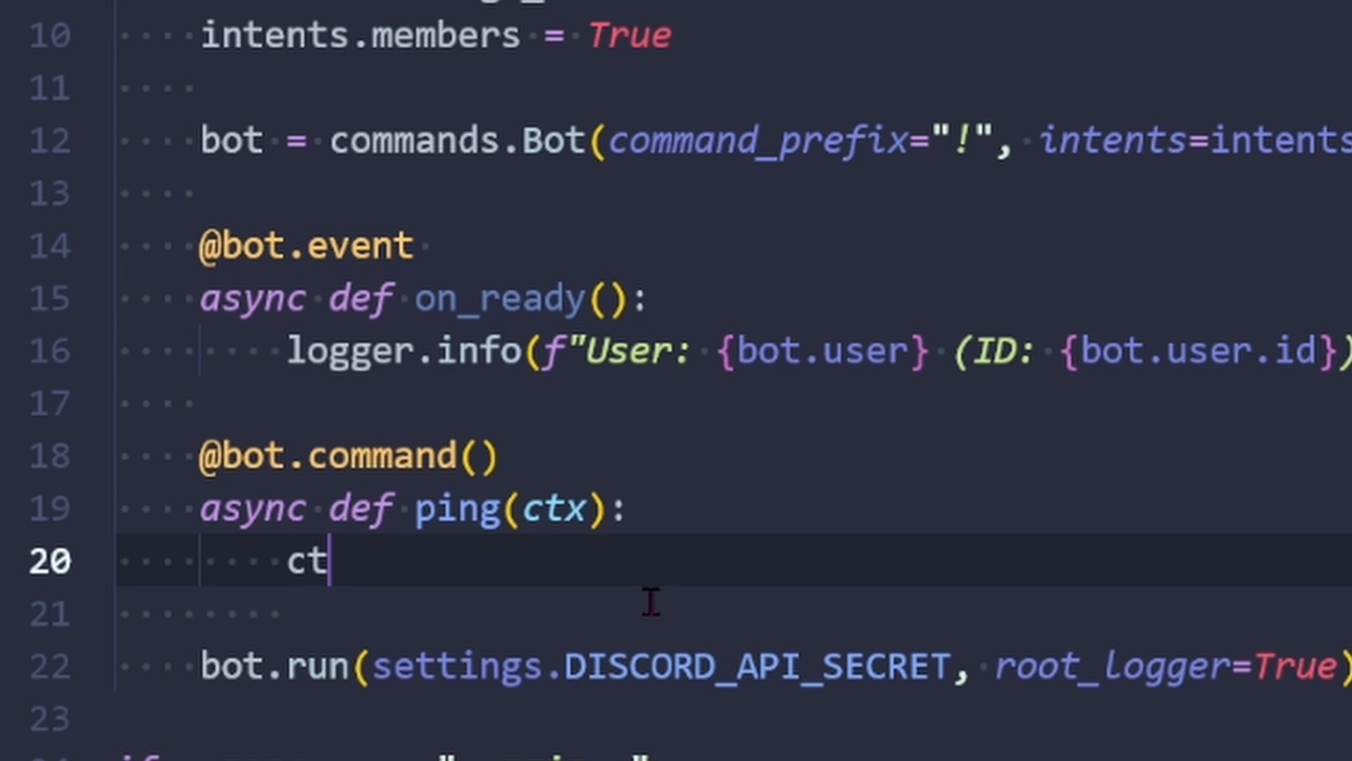
text(x.messa)
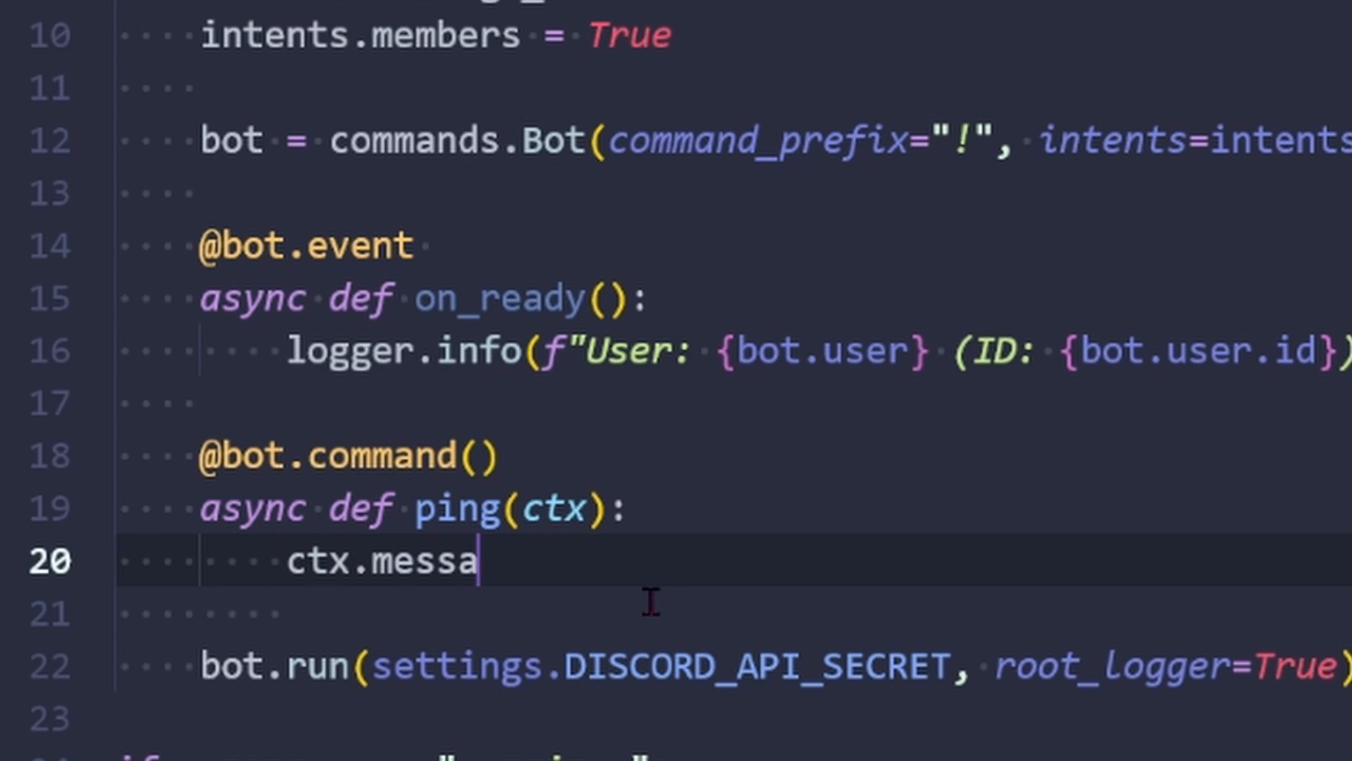
text(ge.author)
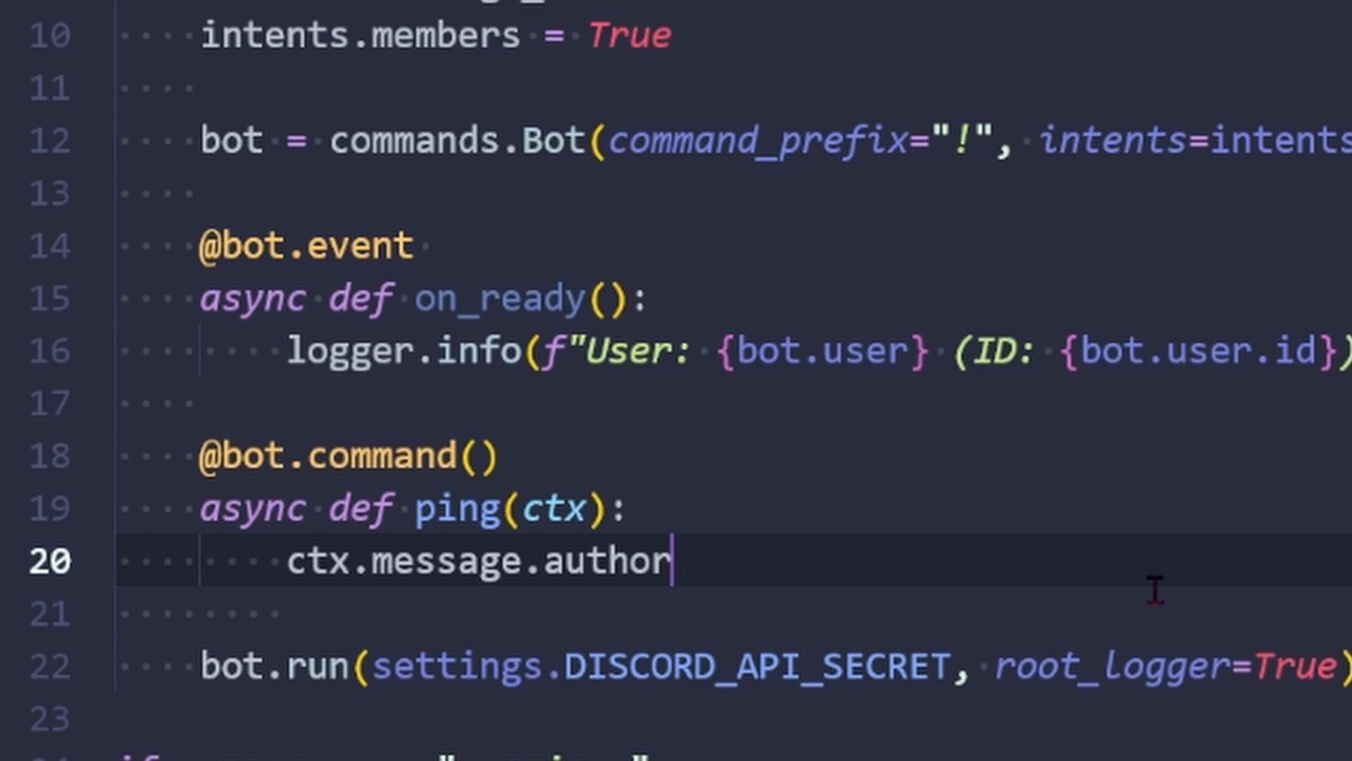
text(.se)
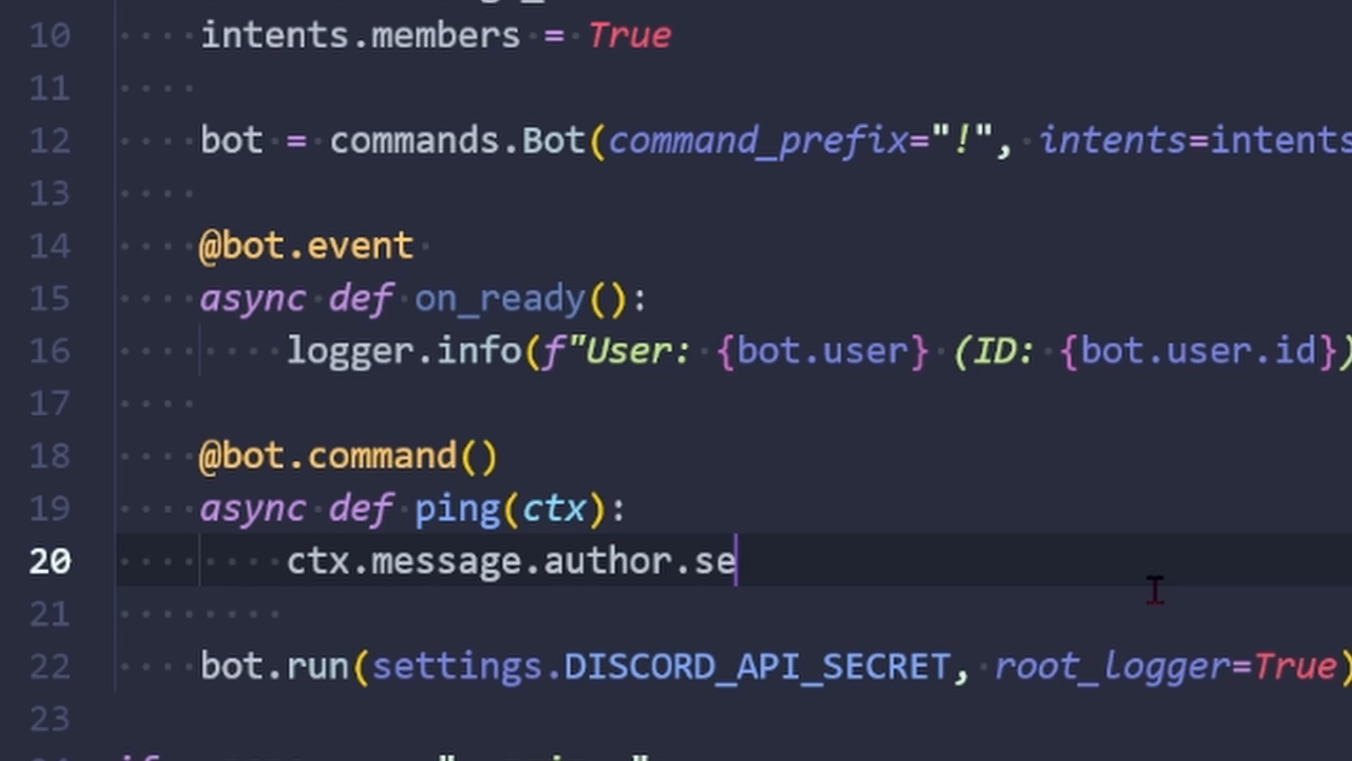
text(nd("He")
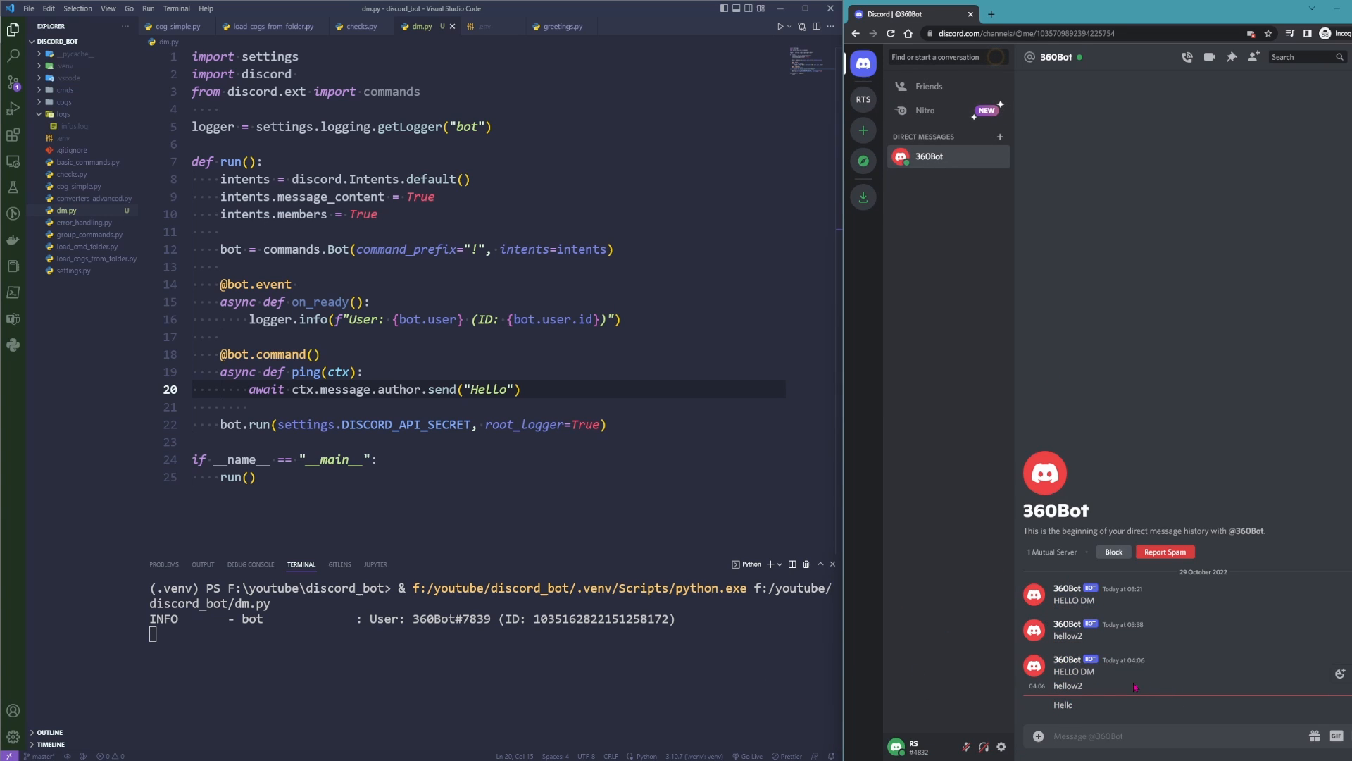
Step: Return to RS Test Server's channels after the Hello DM, then stop the running bot
click(862, 98)
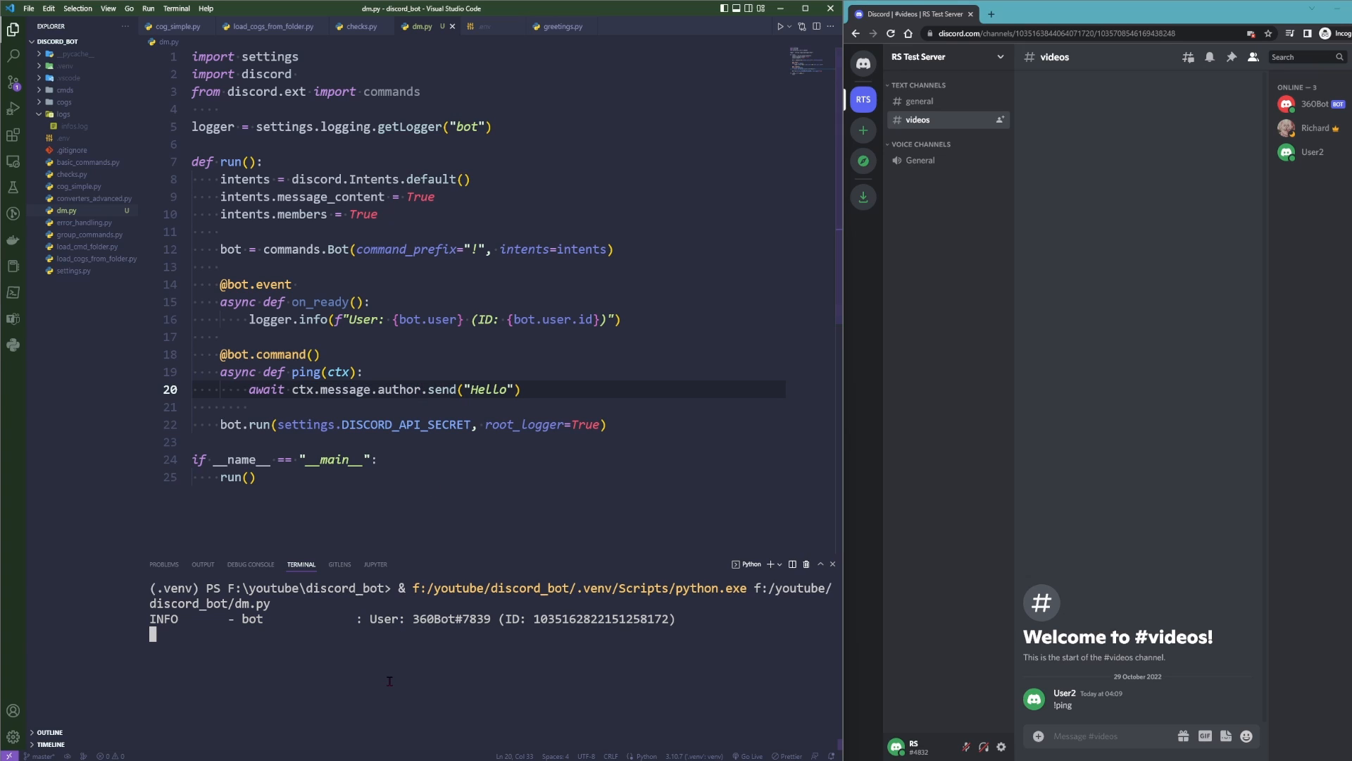
key(ctrl+c)
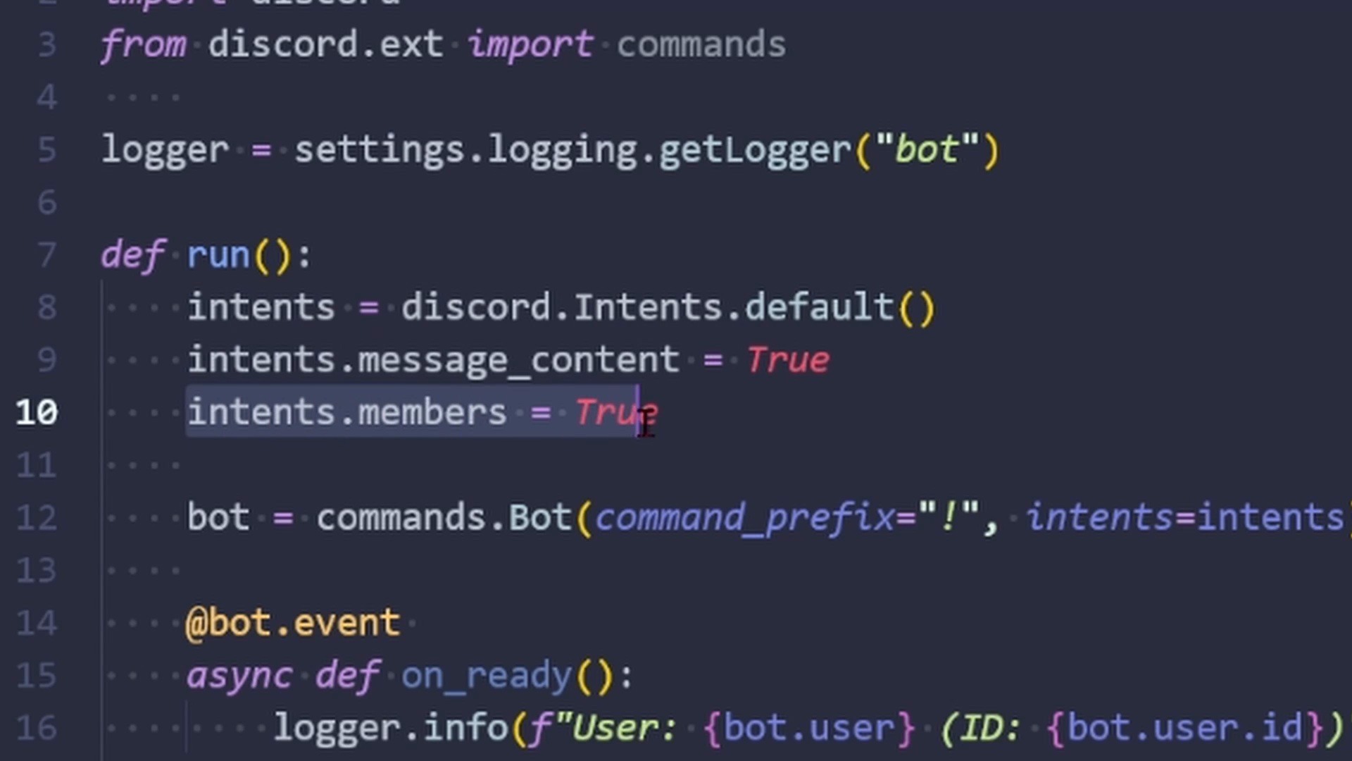
mouse_move(691, 422)
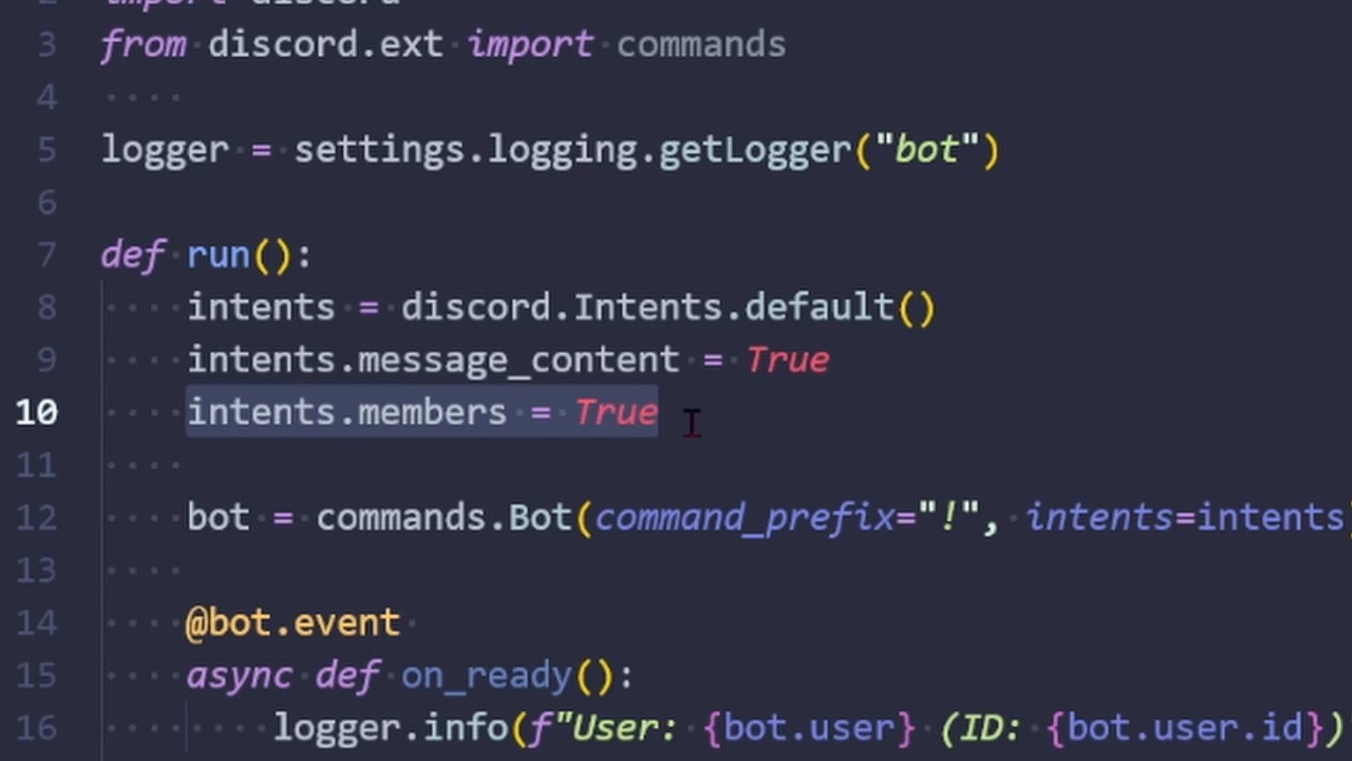
Step: Write discord.utils.get(bot.guilds[0]) on line 21 inside the ping command
scroll(down, 3)
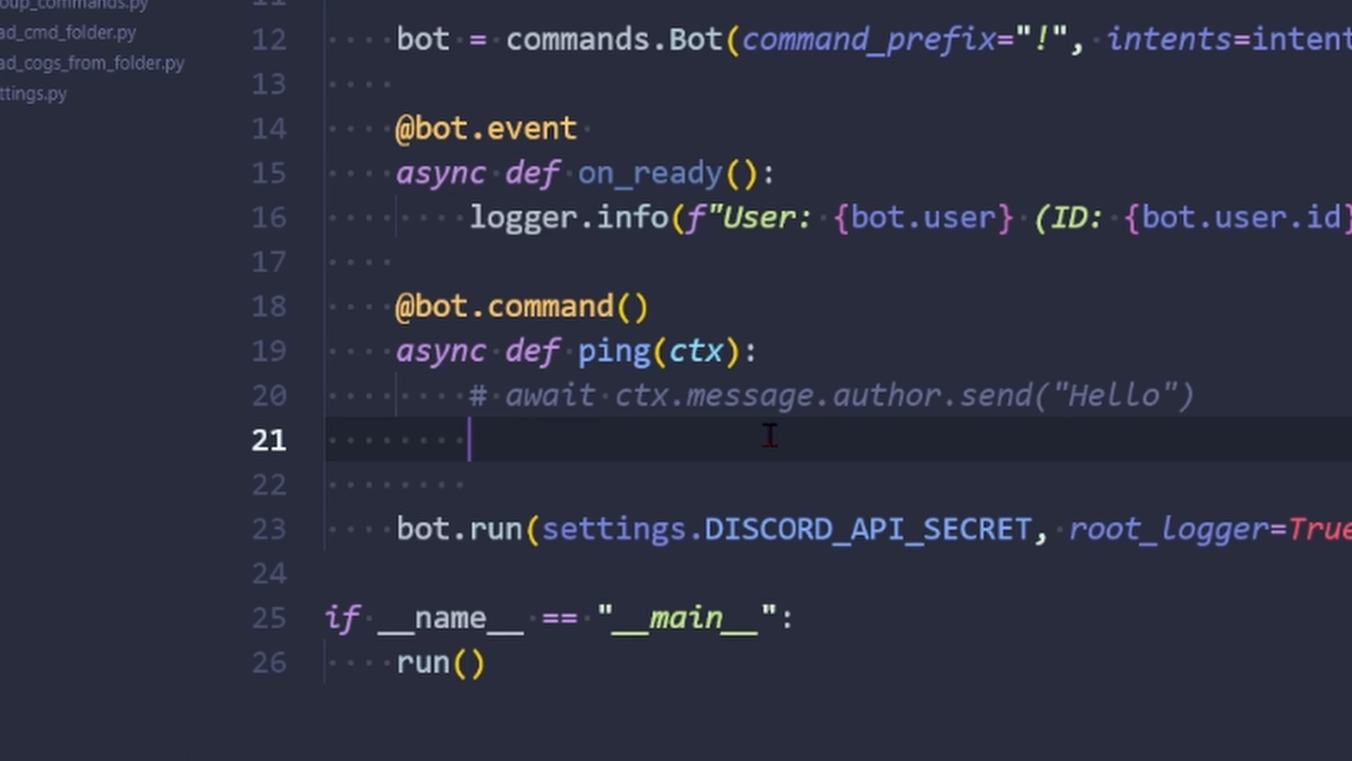
text(discord.)
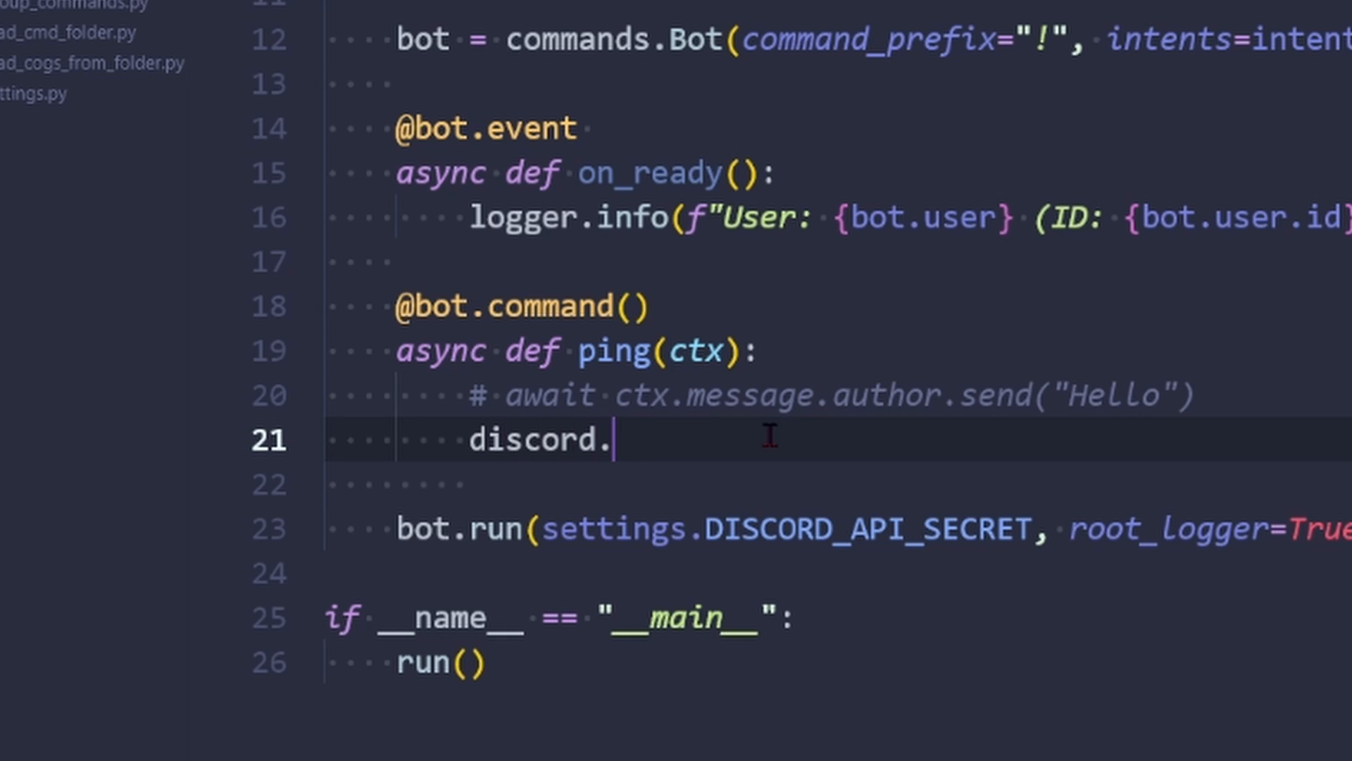
text(u)
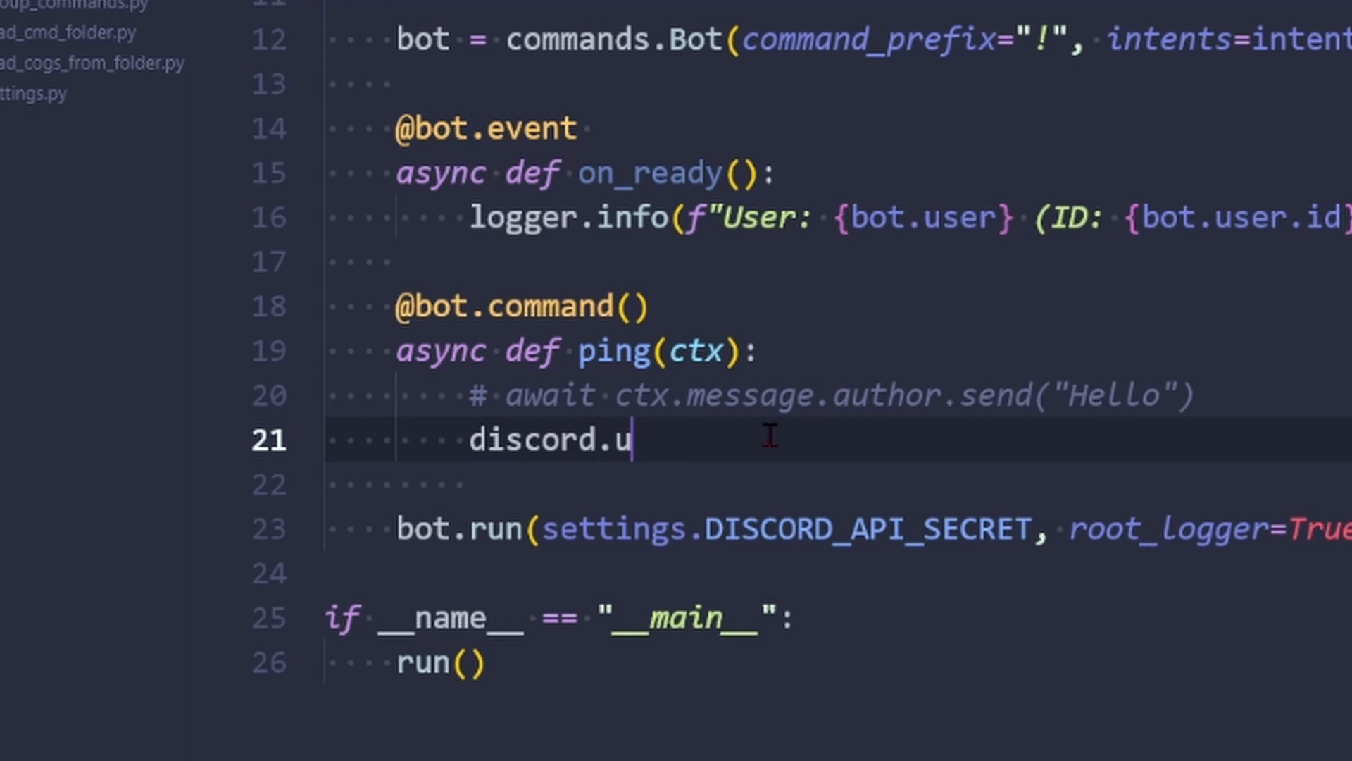
text(tils.)
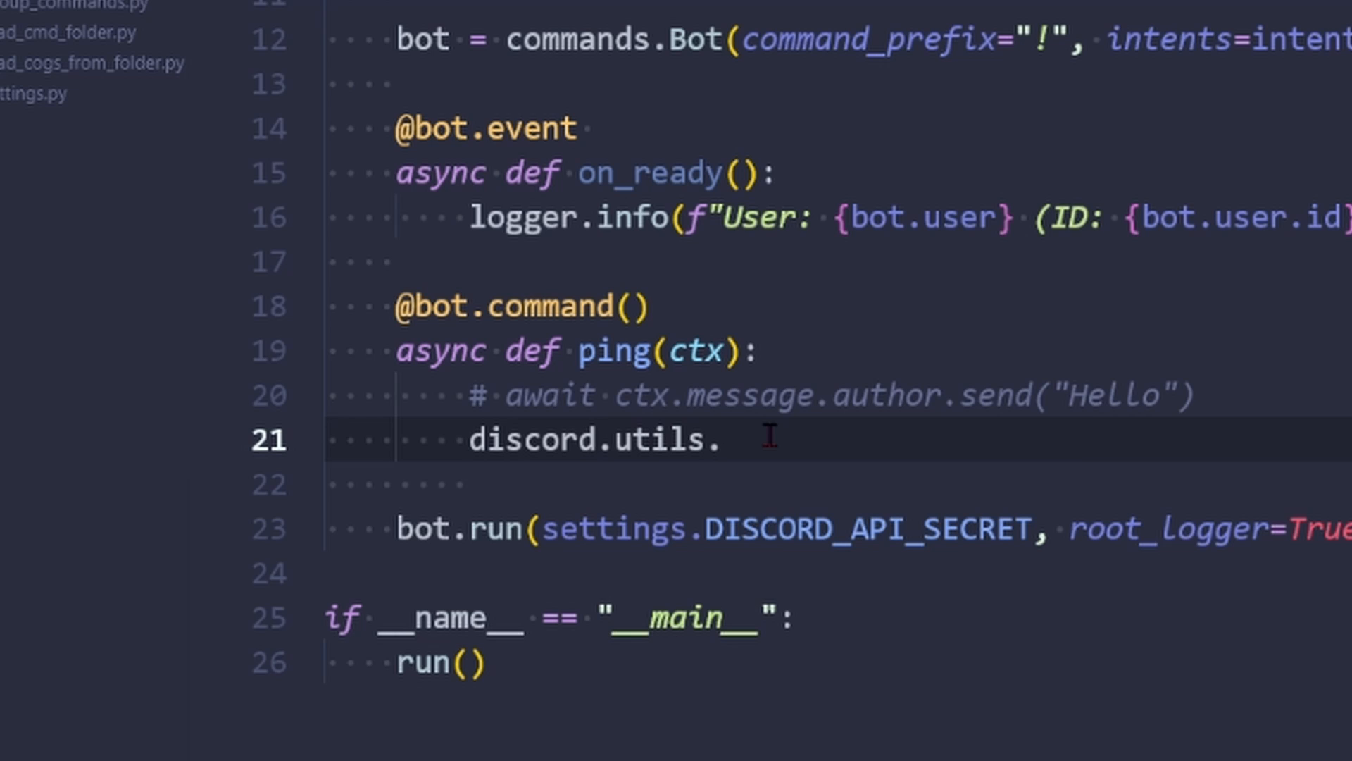
text(get)
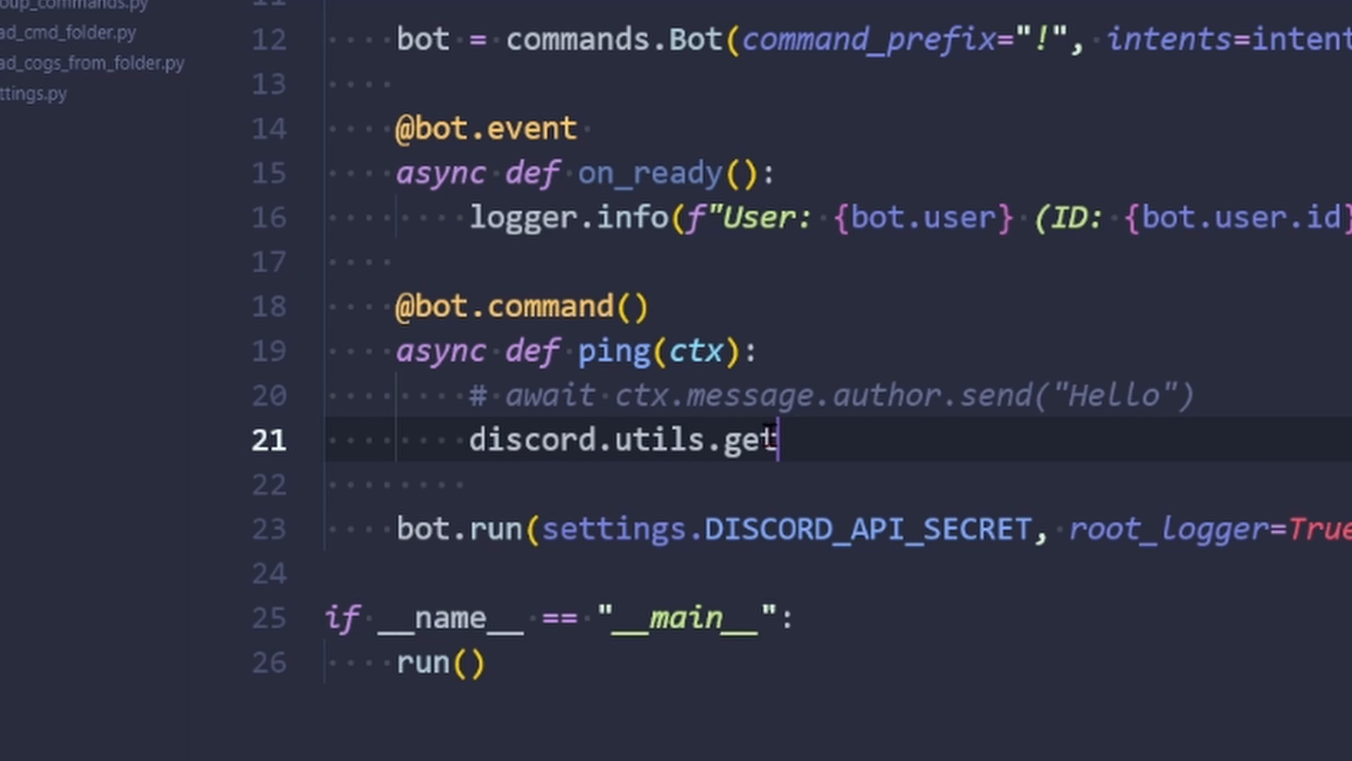
text(())
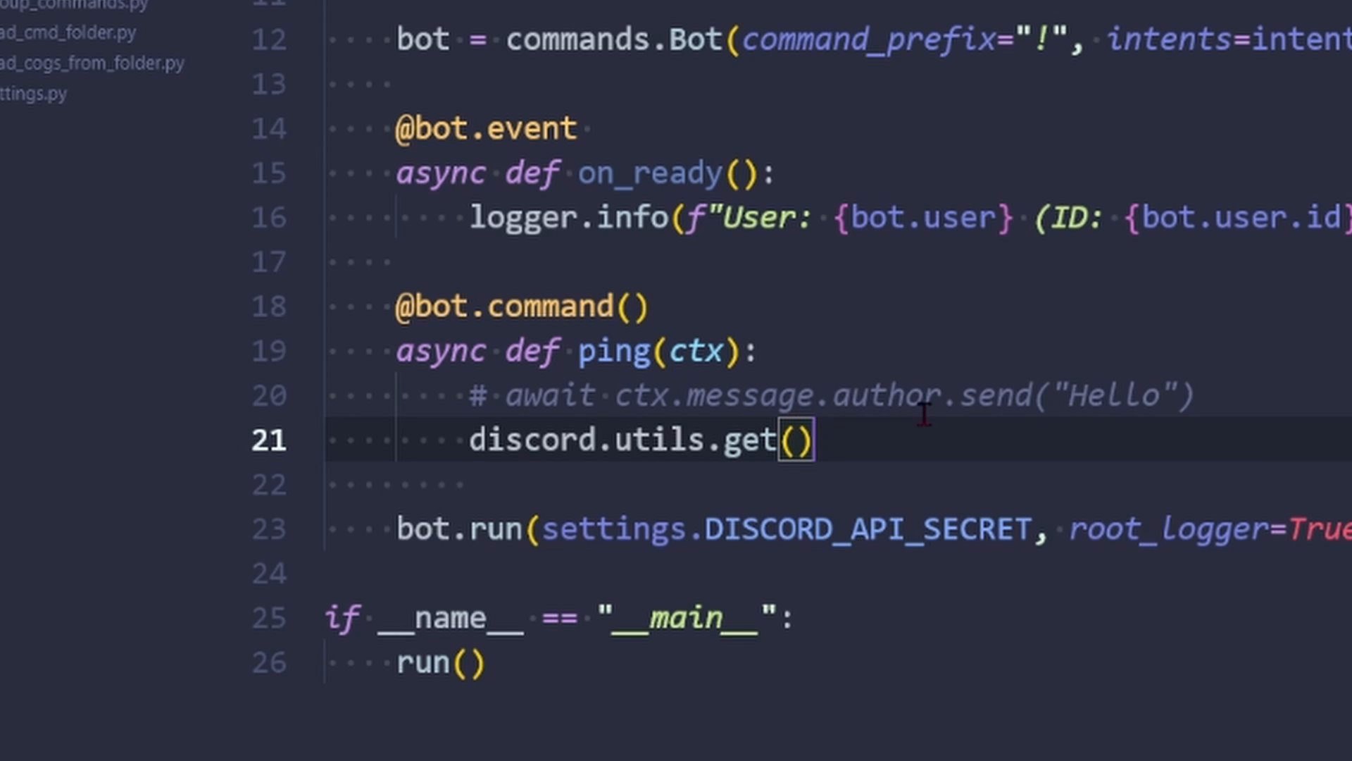
mouse_move(980, 460)
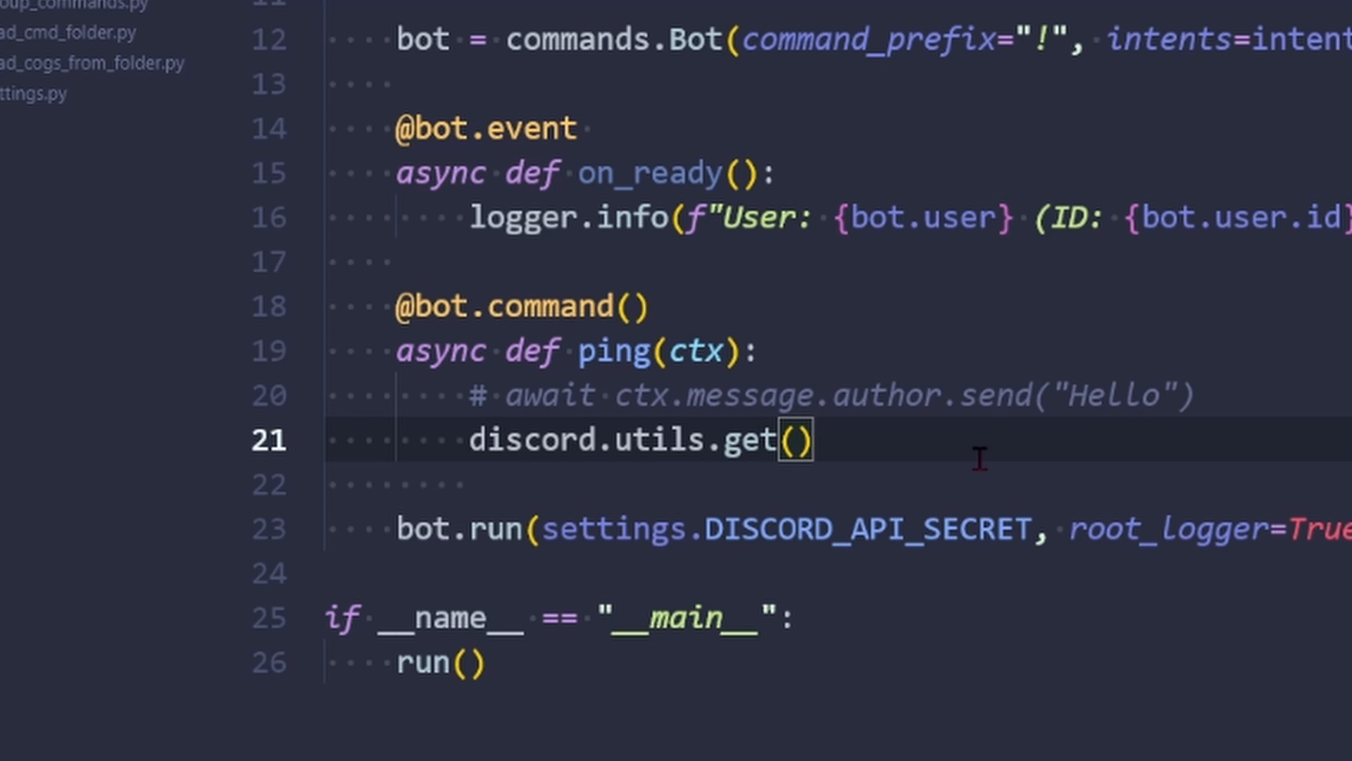
mouse_move(889, 445)
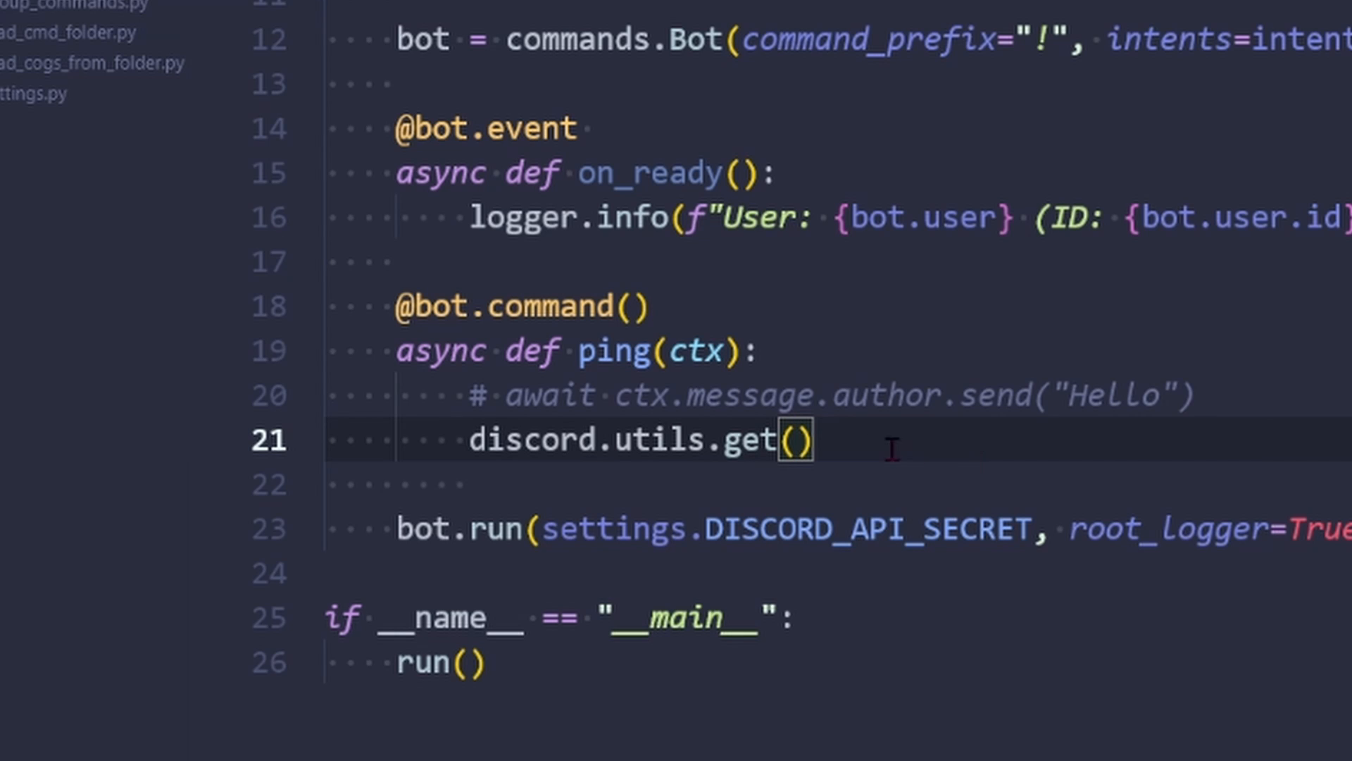
mouse_move(753, 450)
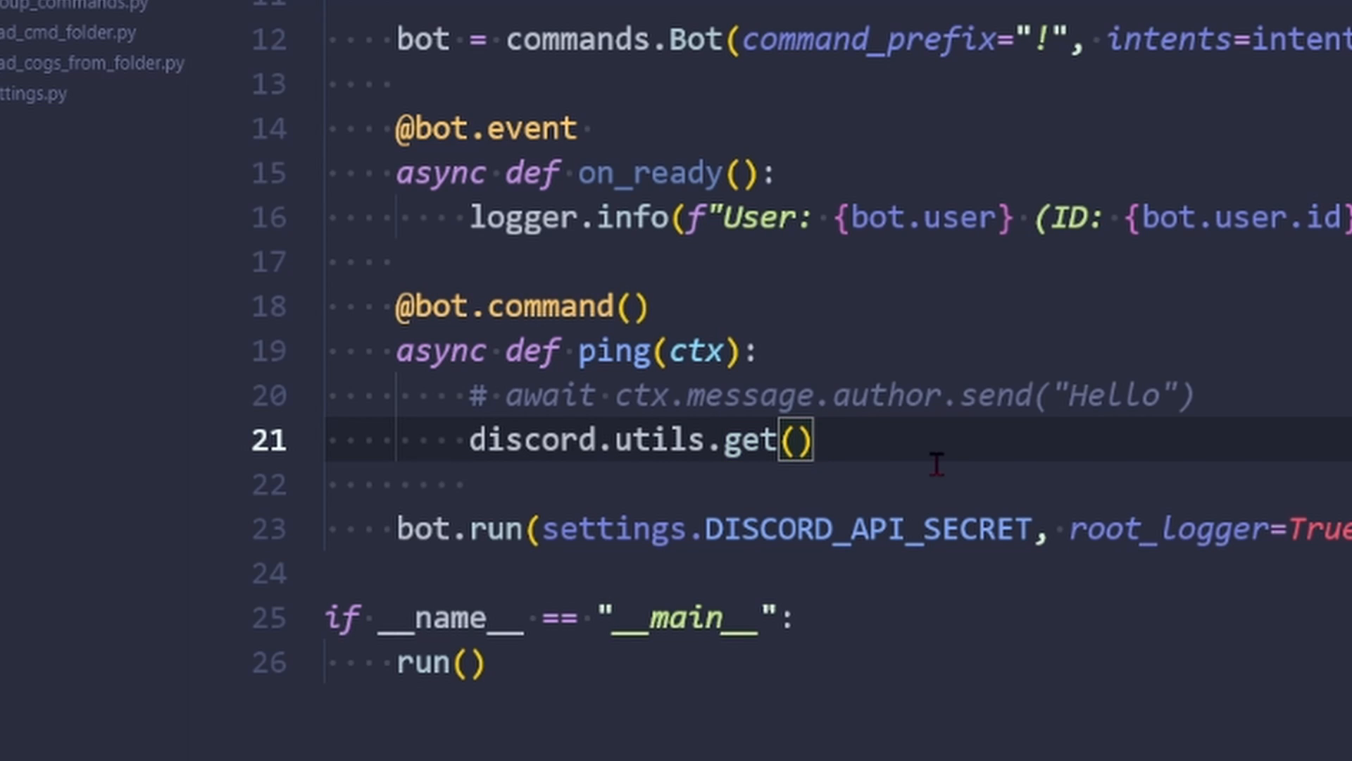
text(bot.g)
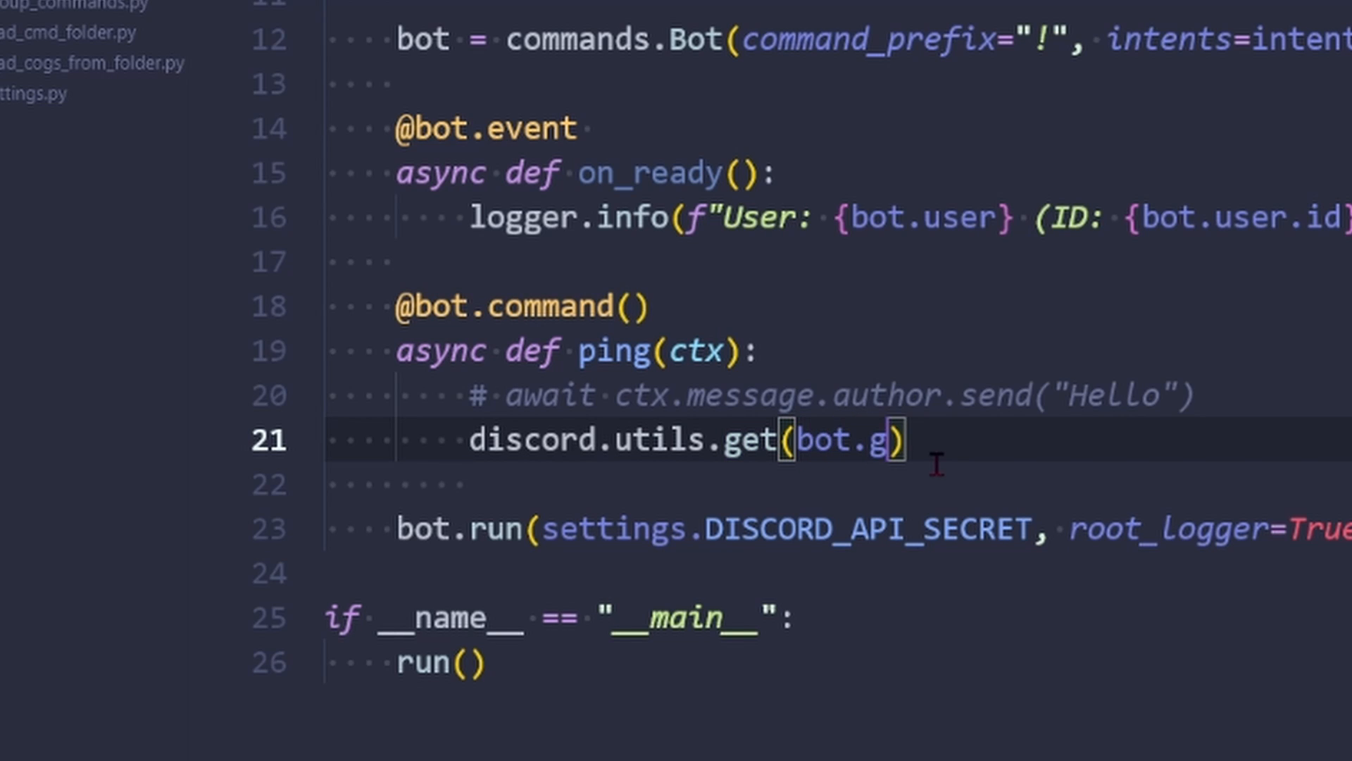
text(uilds)
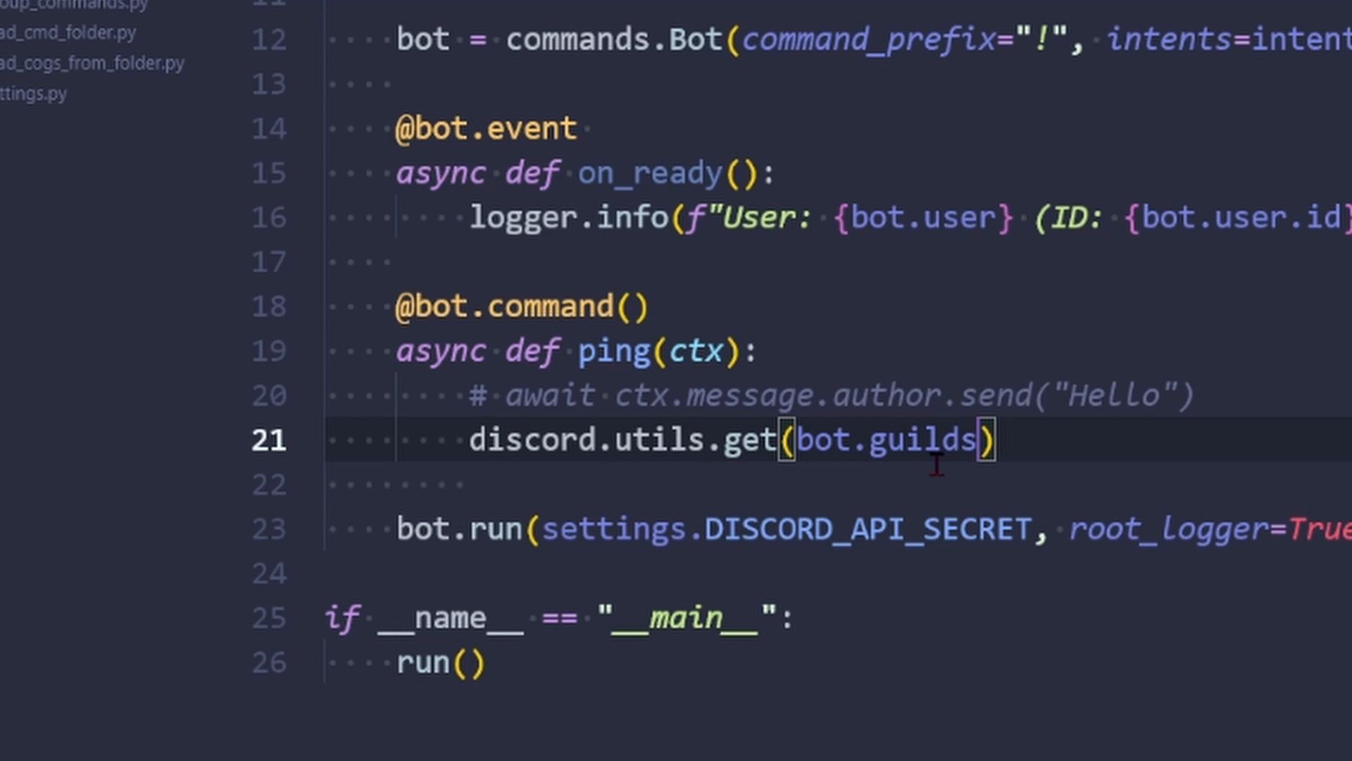
text([0])
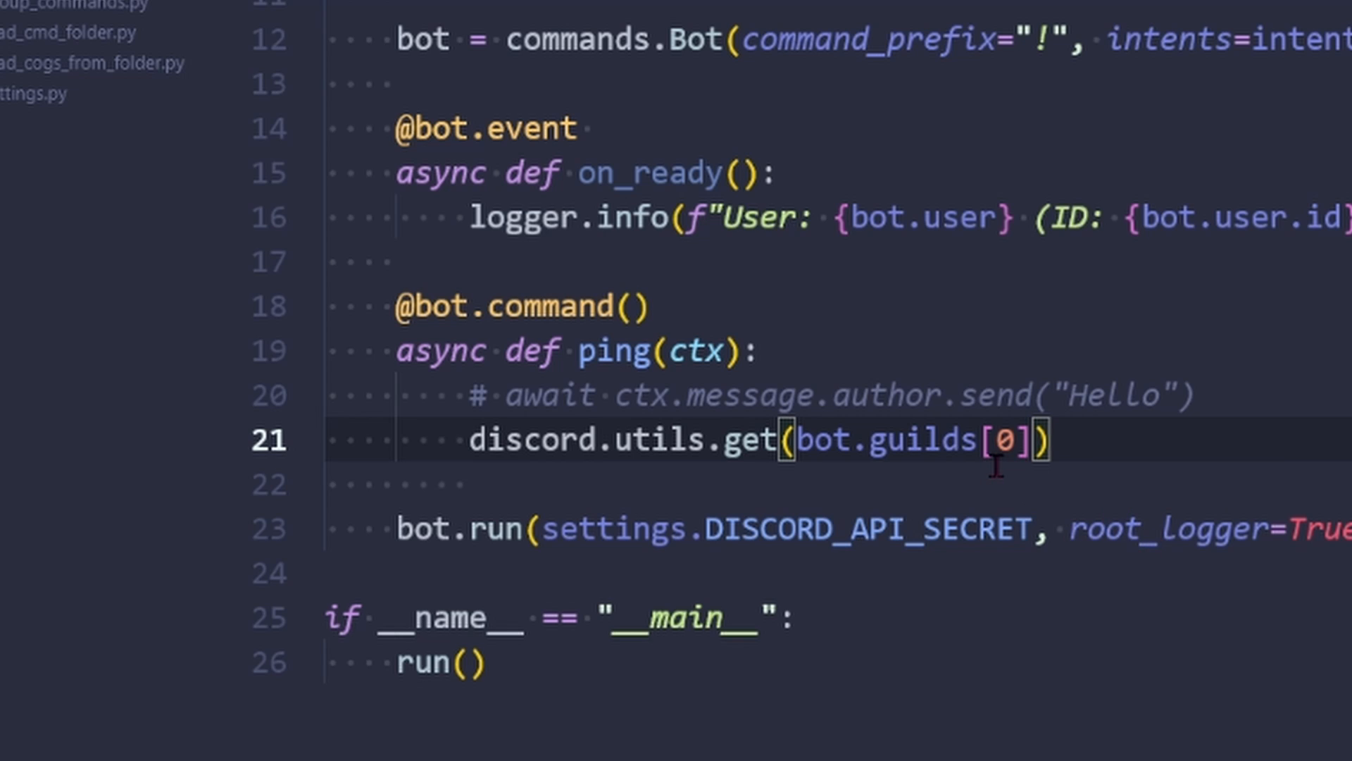
mouse_move(921, 469)
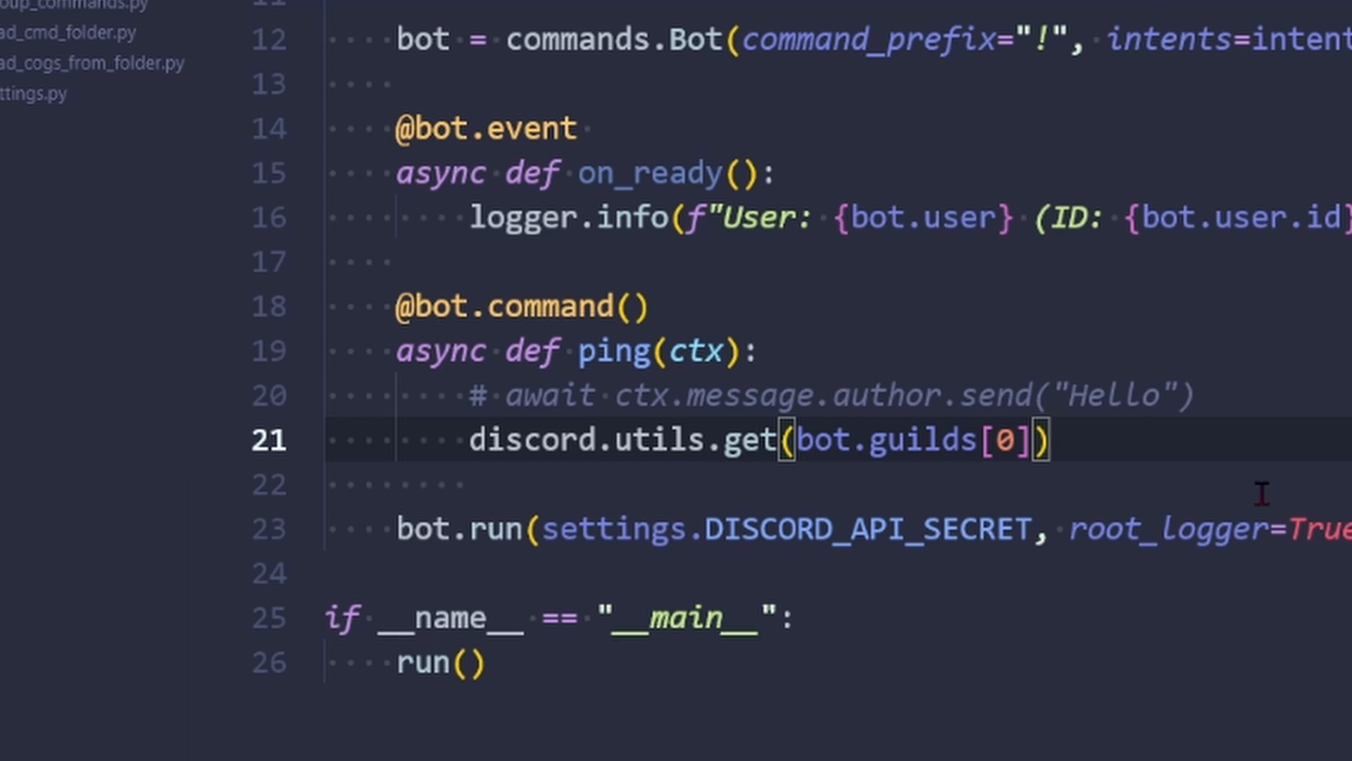
Step: Complete the lookup as user = discord.utils.get(bot.guilds[0].members, nick="User2")
text(.)
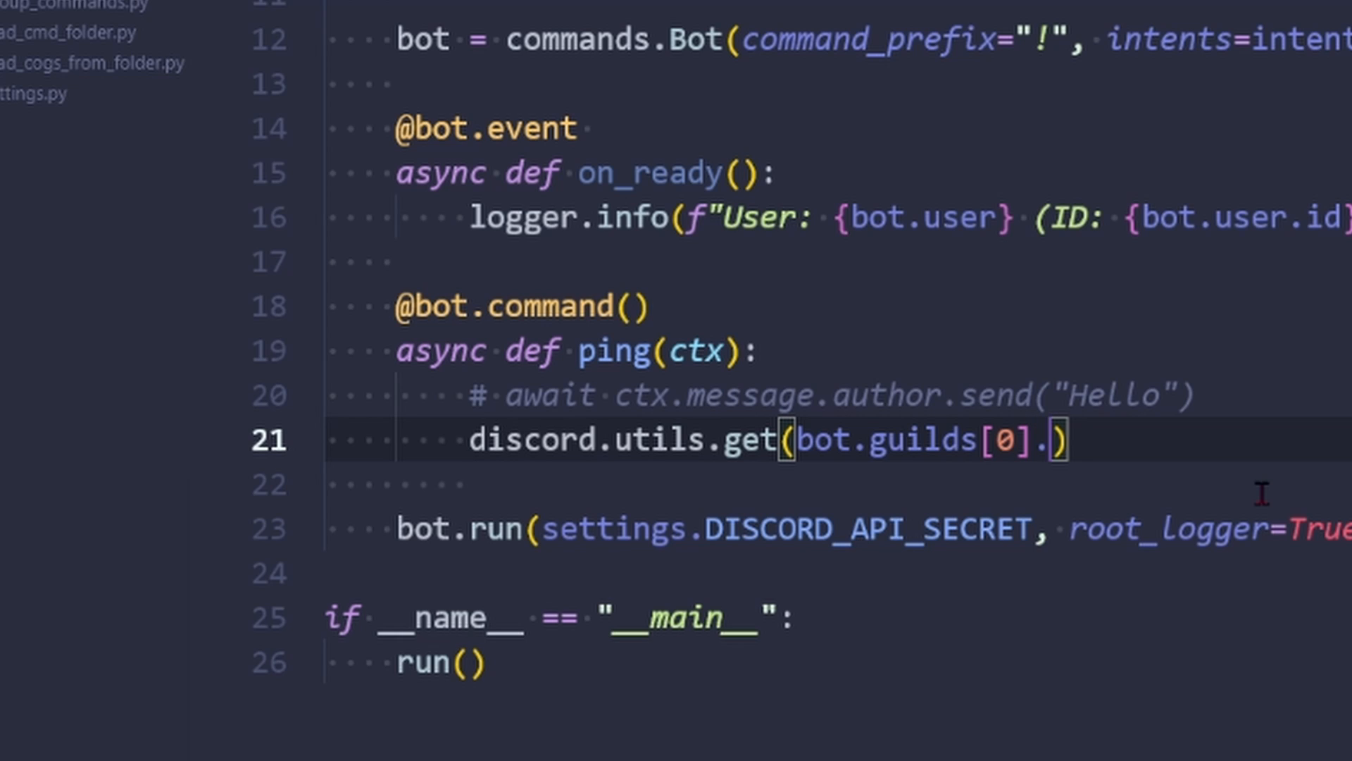
text(members,)
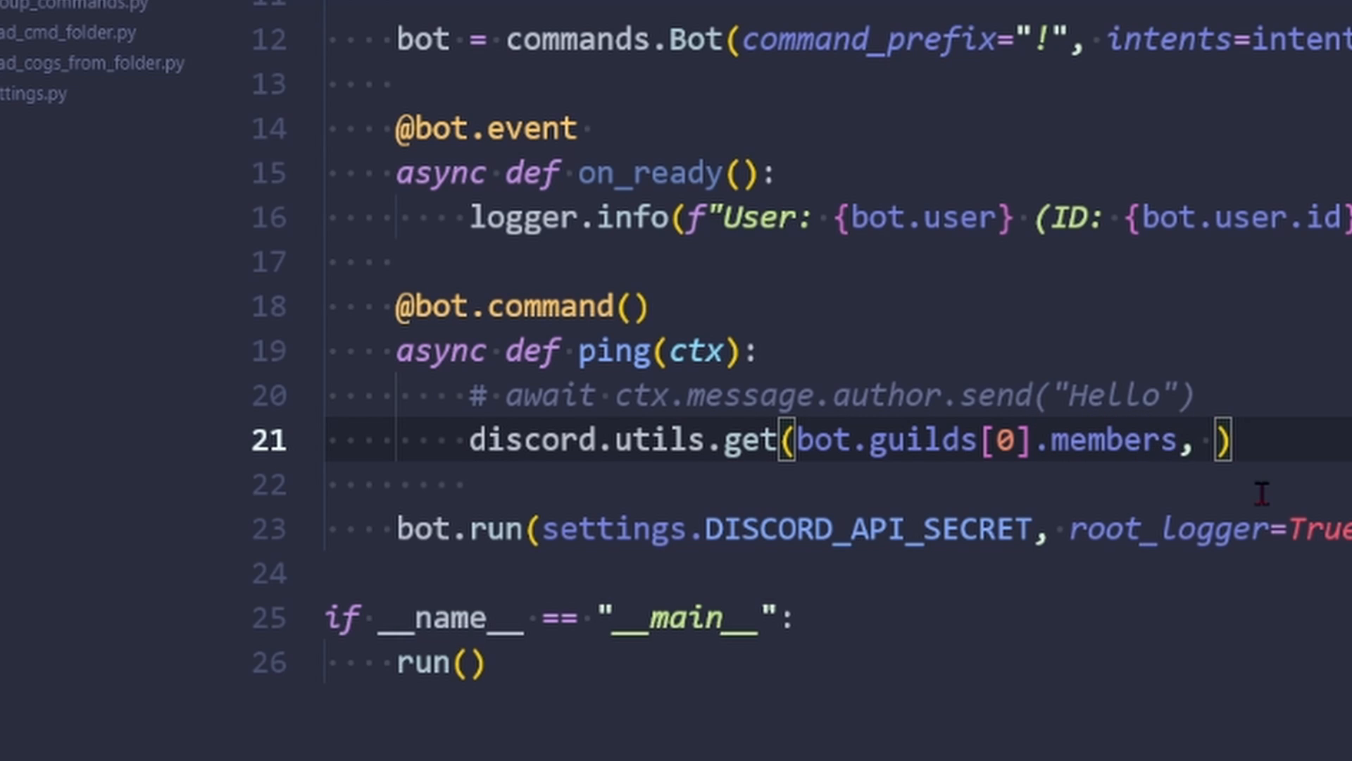
text(nick)
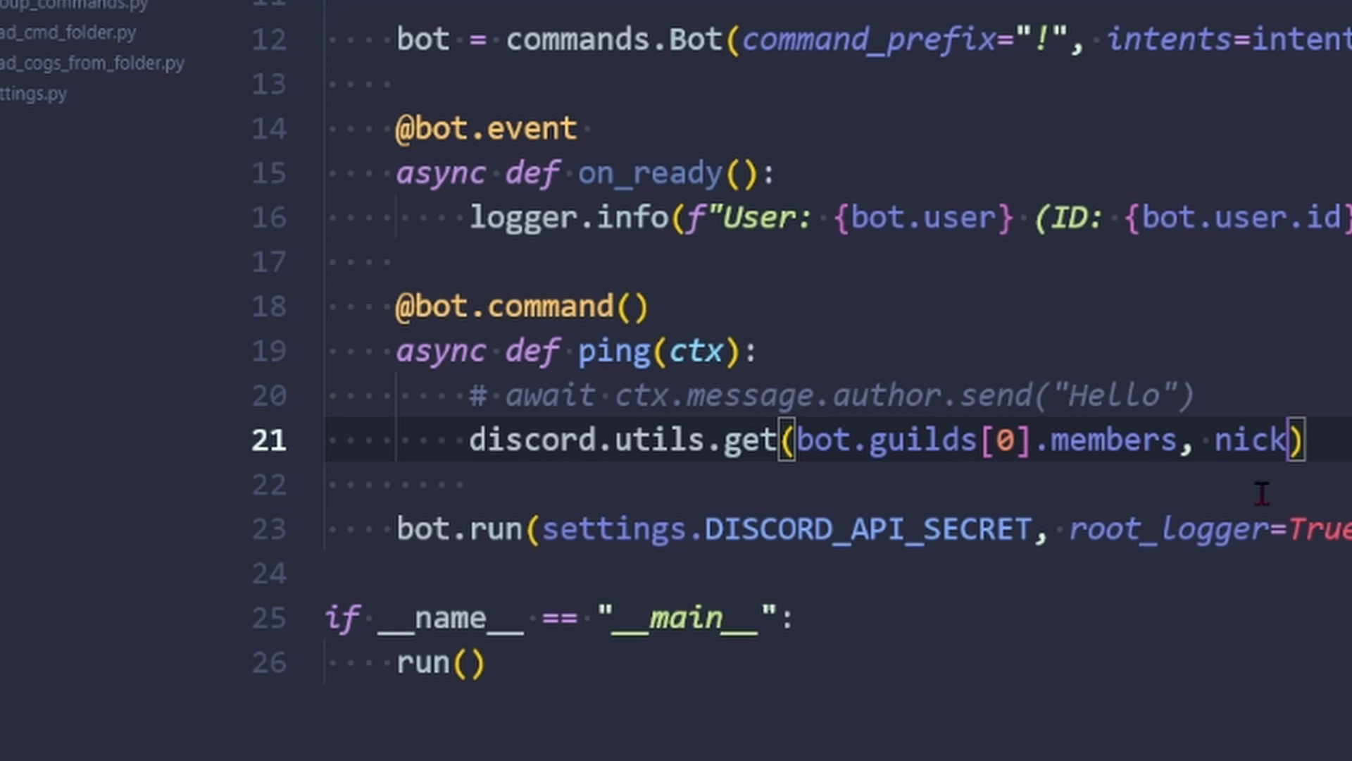
text(=)
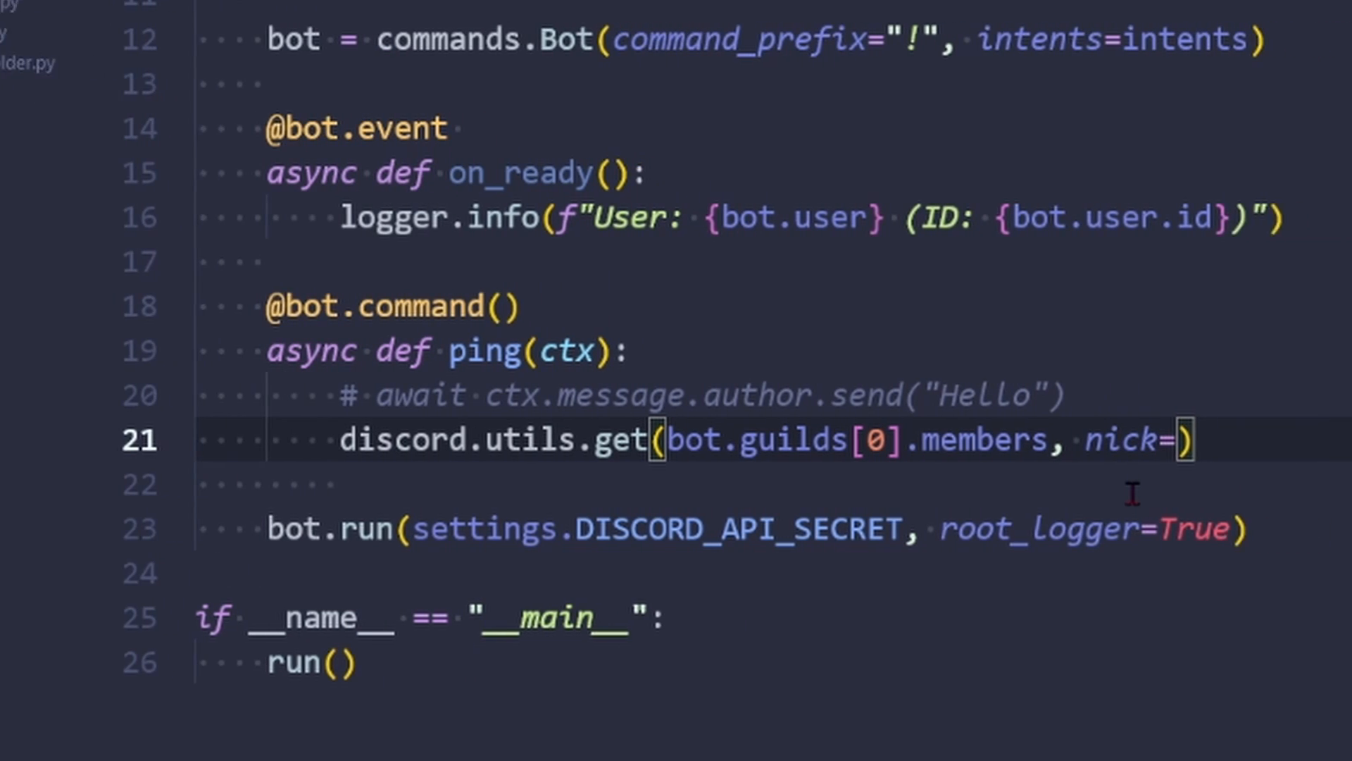
text("User2")
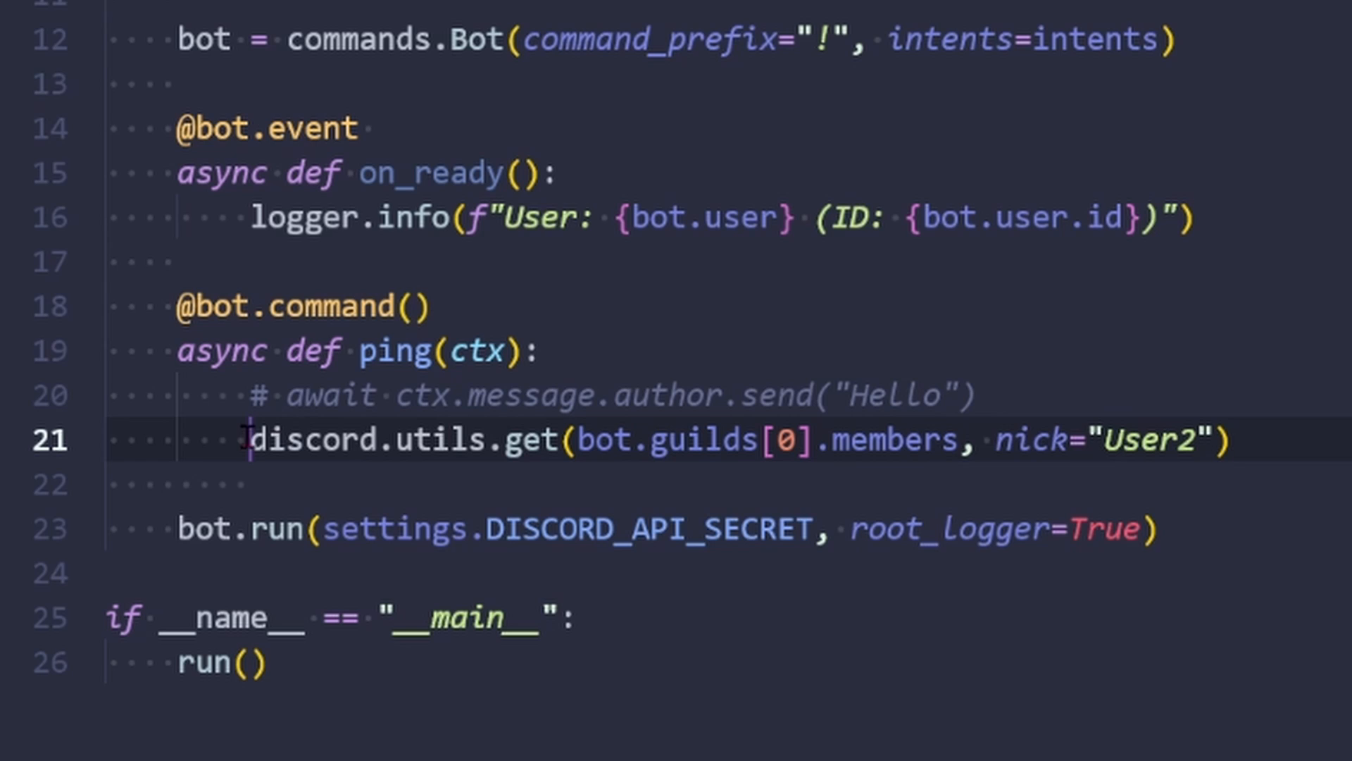
text(user =)
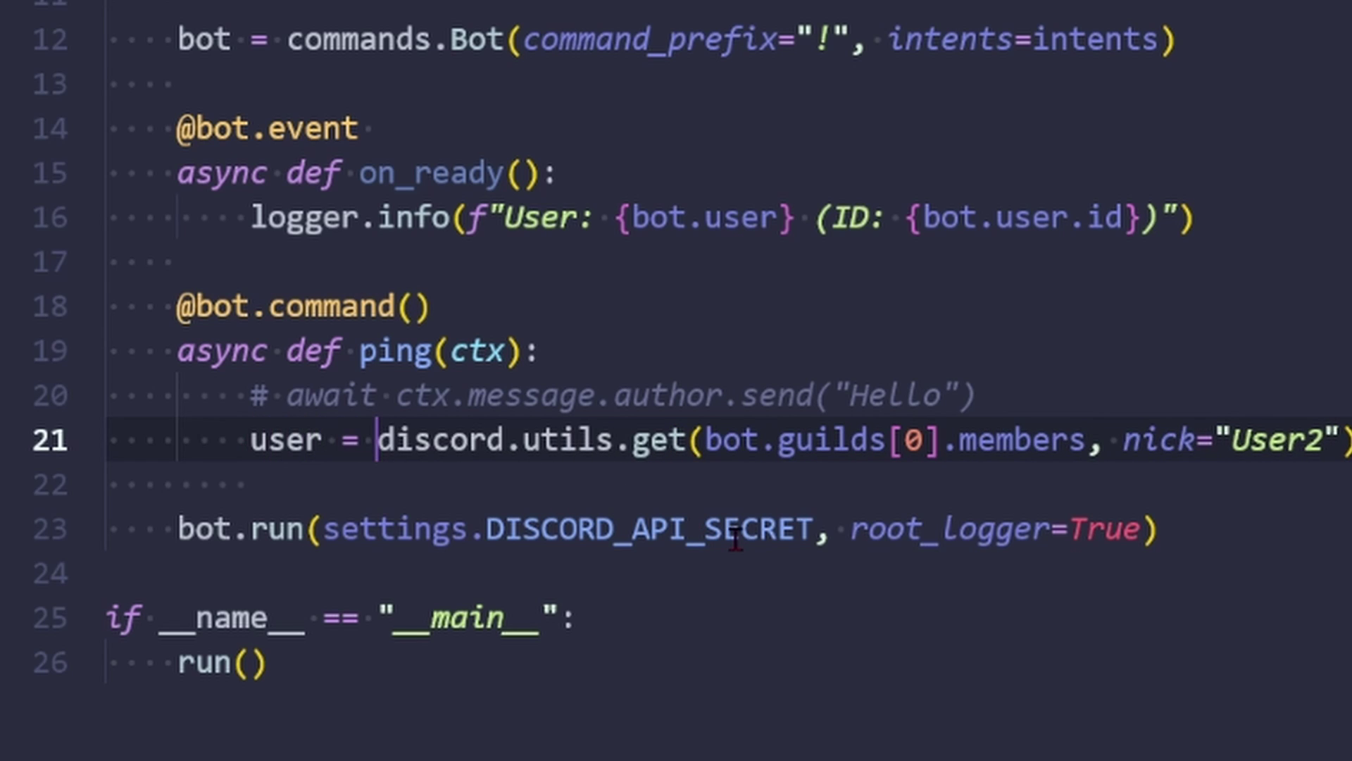
Step: Below it, add an if user: block that sends "Hello 2"
key(Enter)
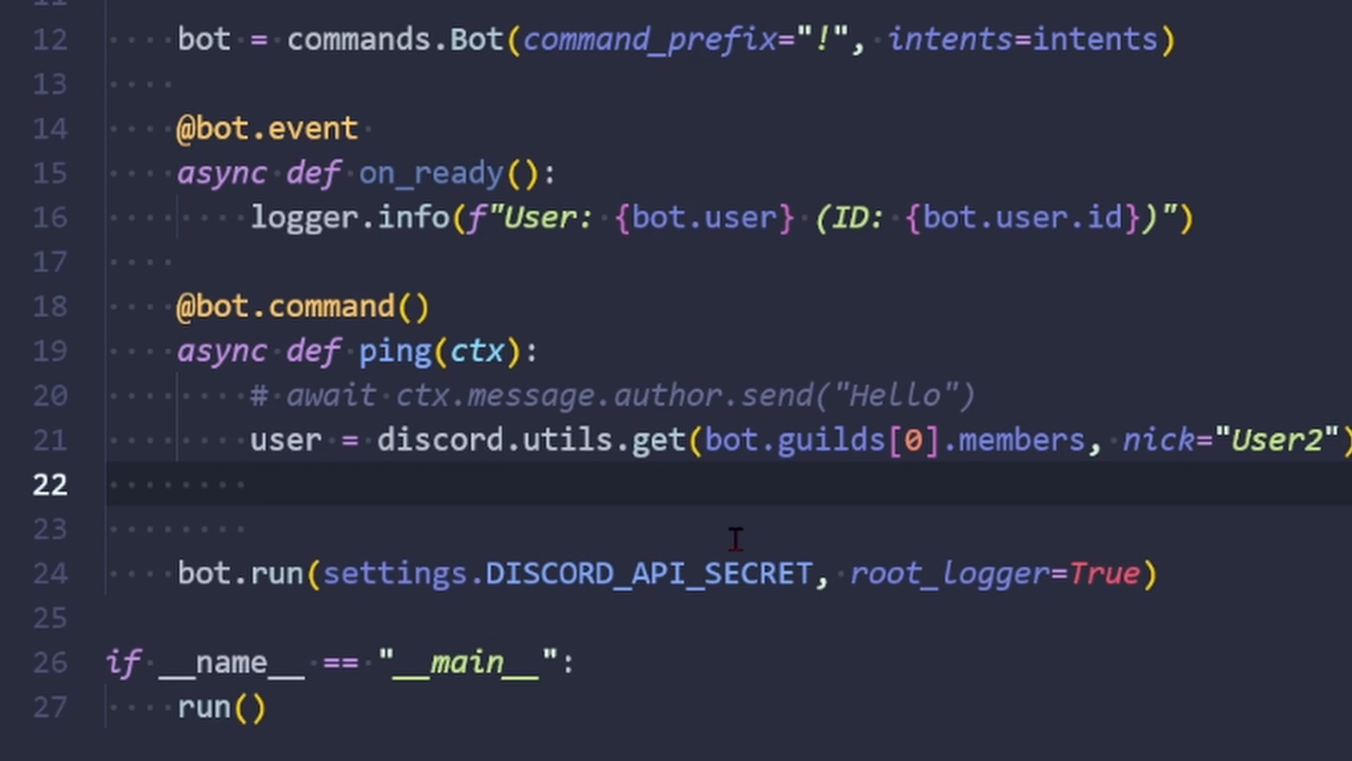
text(if user:)
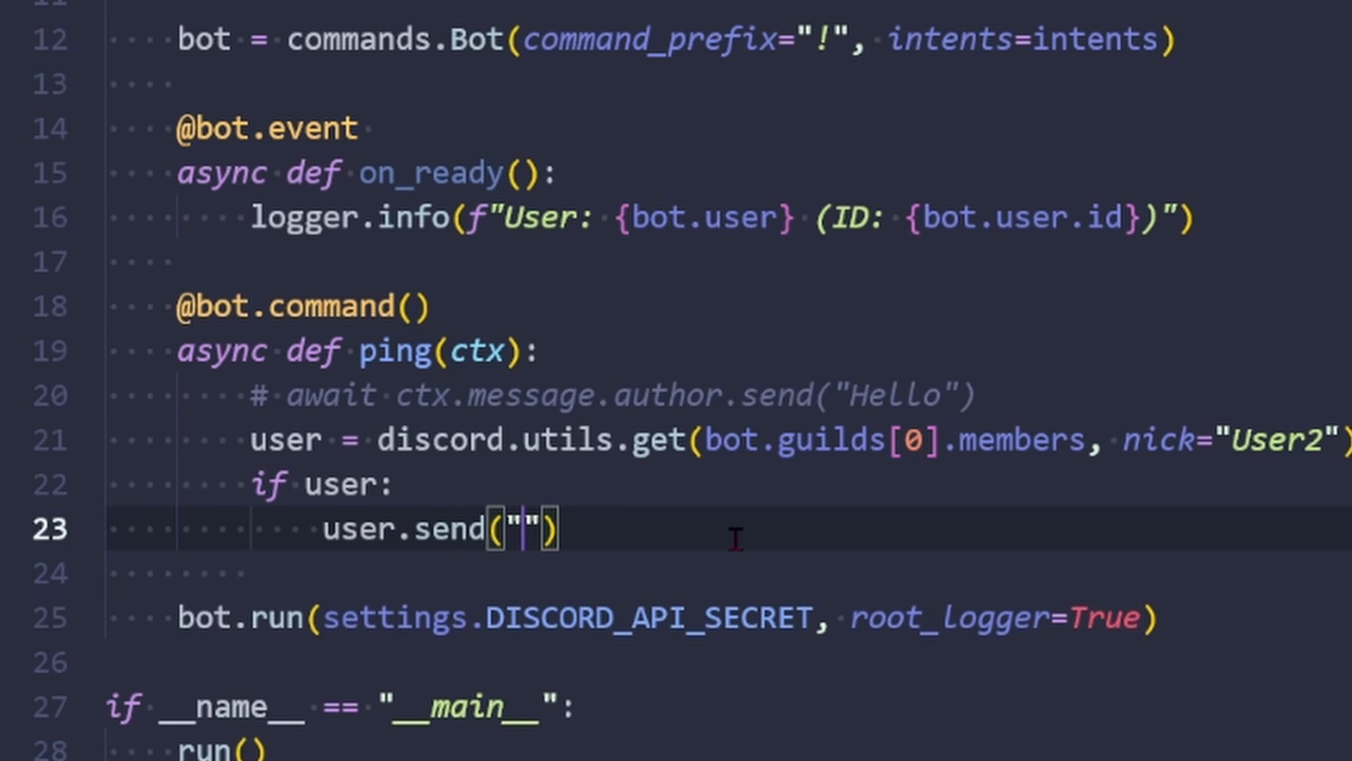
text(Hello 2)
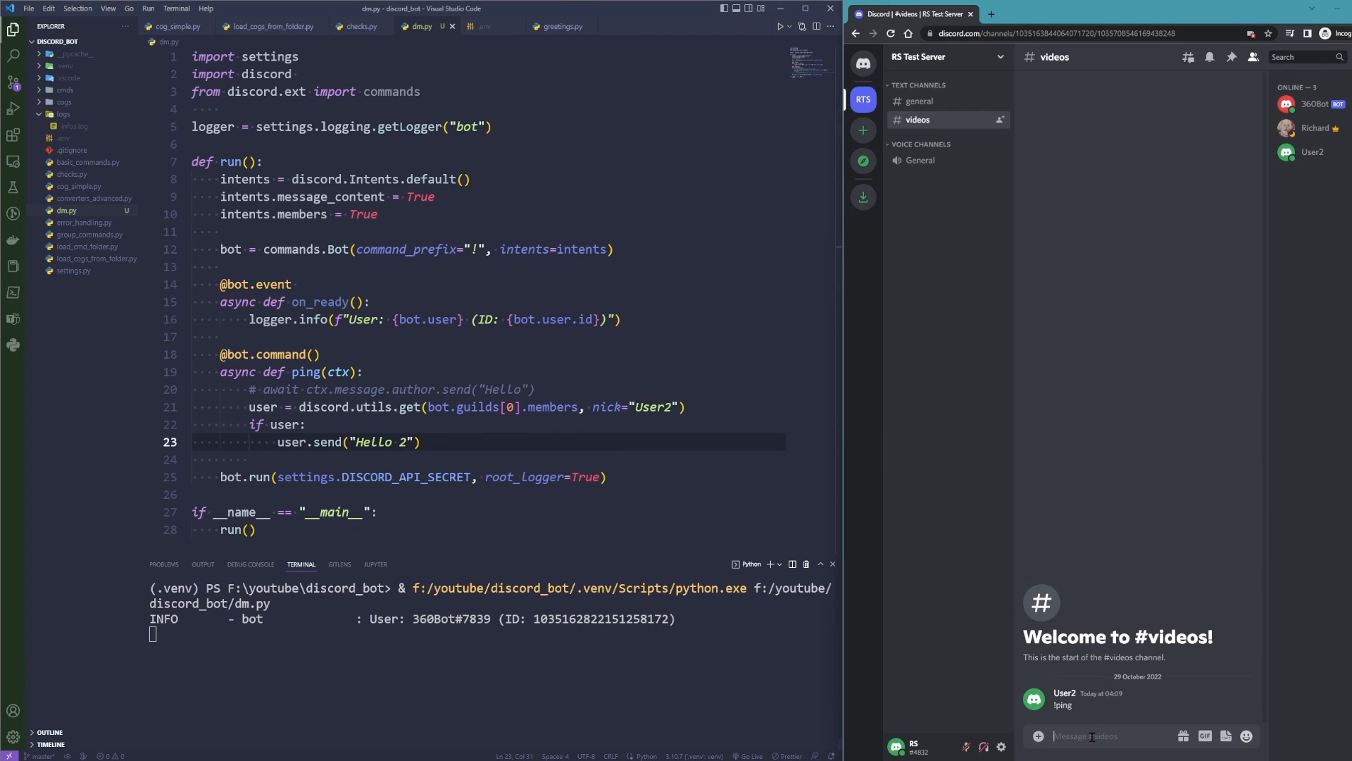
Step: Send !ping in #videos, add await before user.send, and return to #videos
text(!ping)
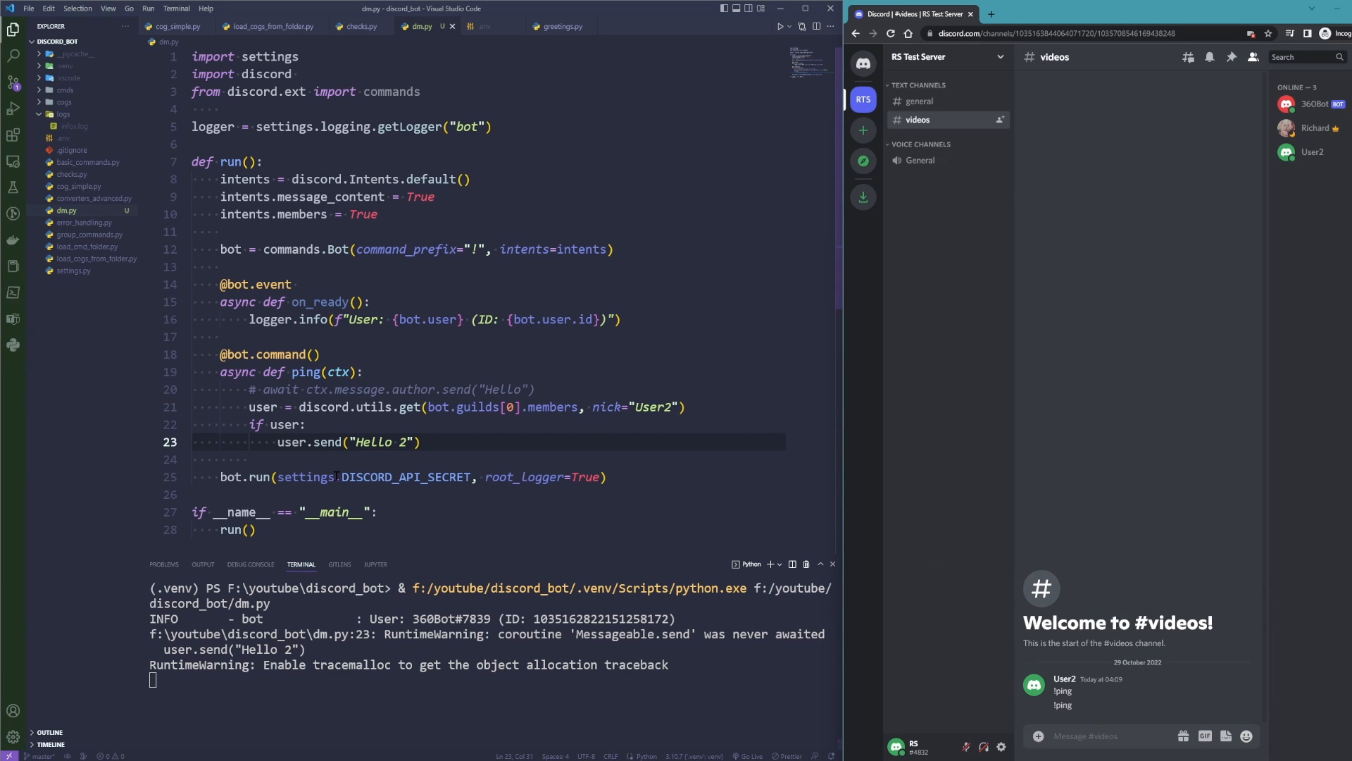
text(await)
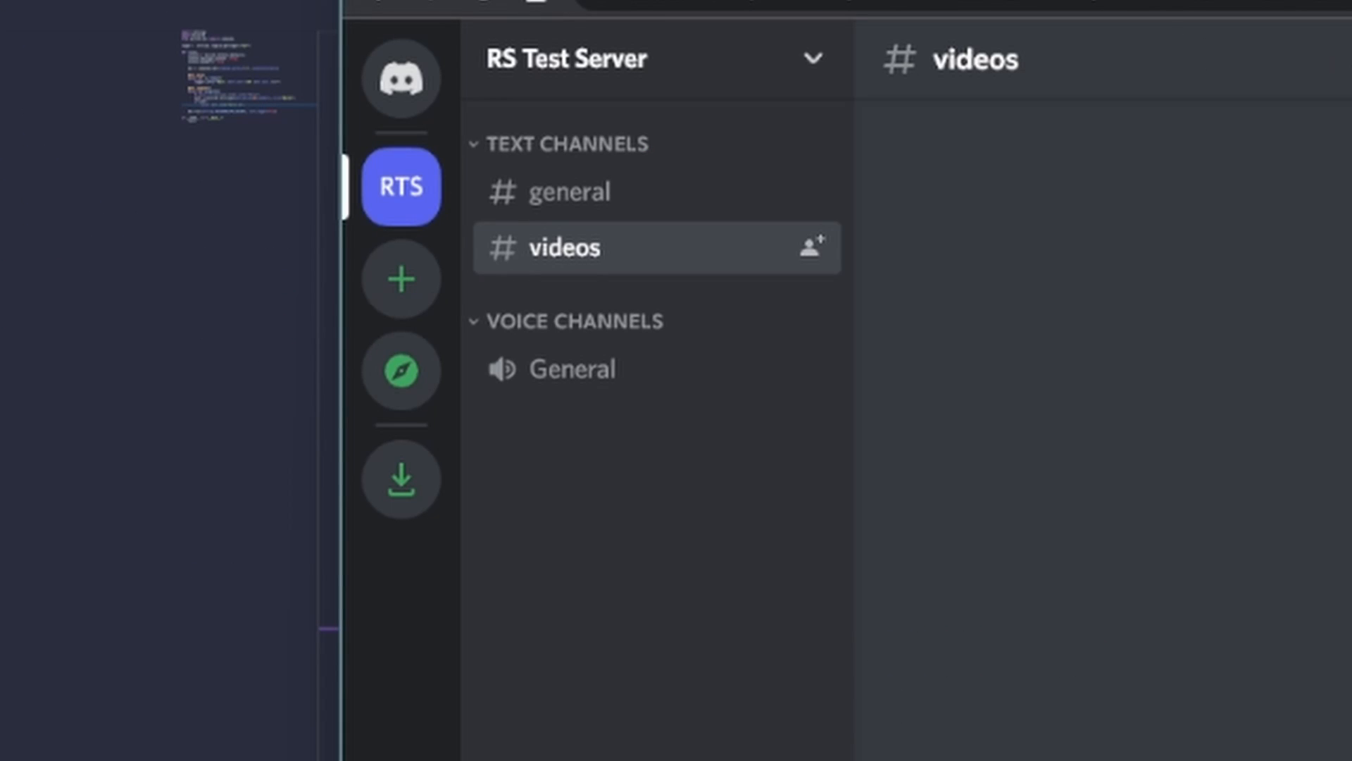
mouse_move(405, 180)
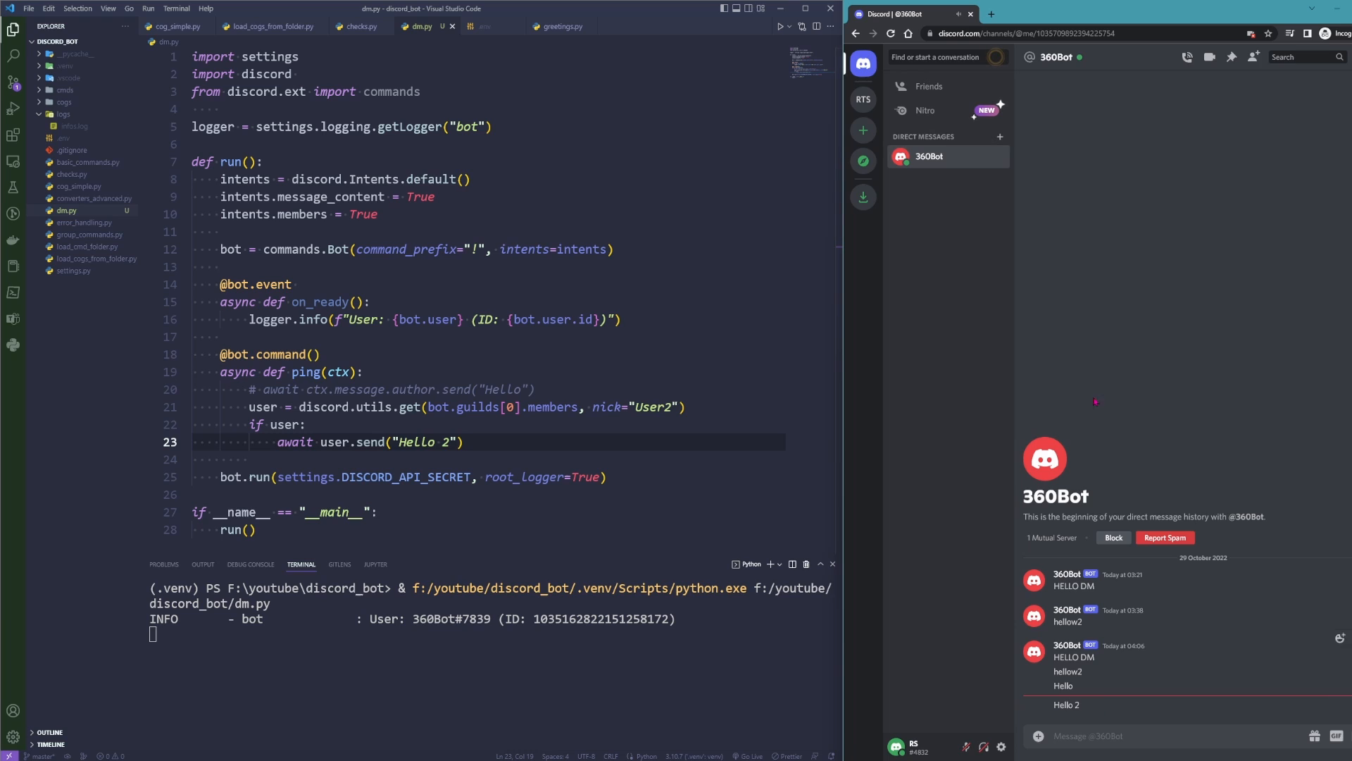
click(863, 99)
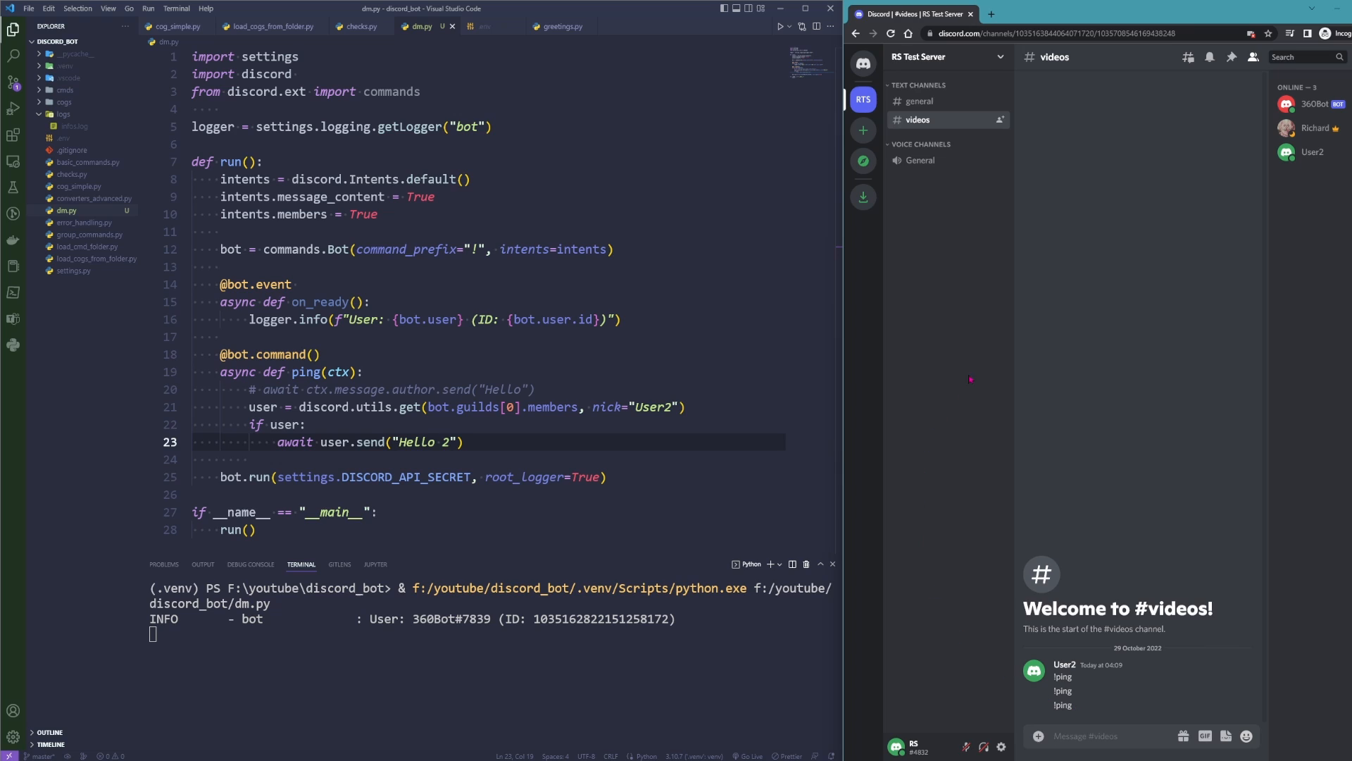
mouse_move(1129, 411)
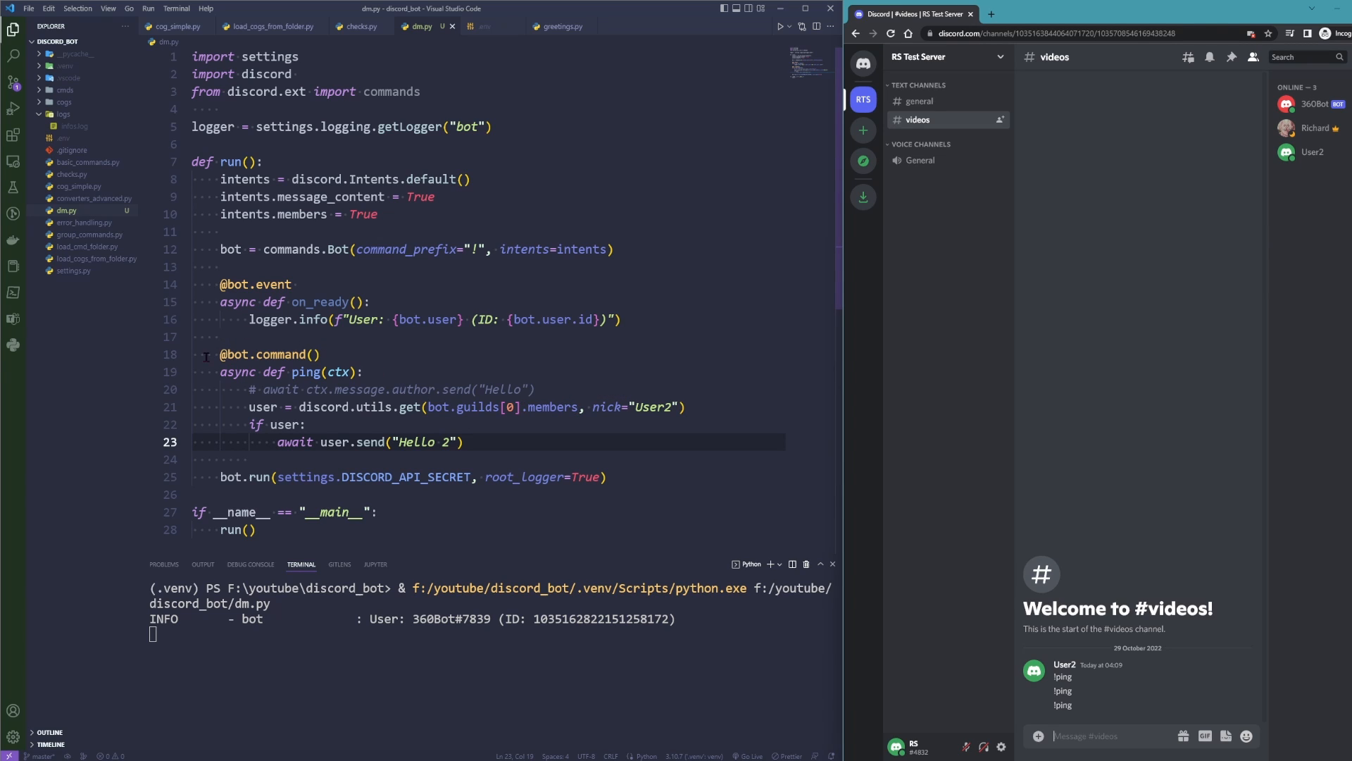
mouse_move(475, 419)
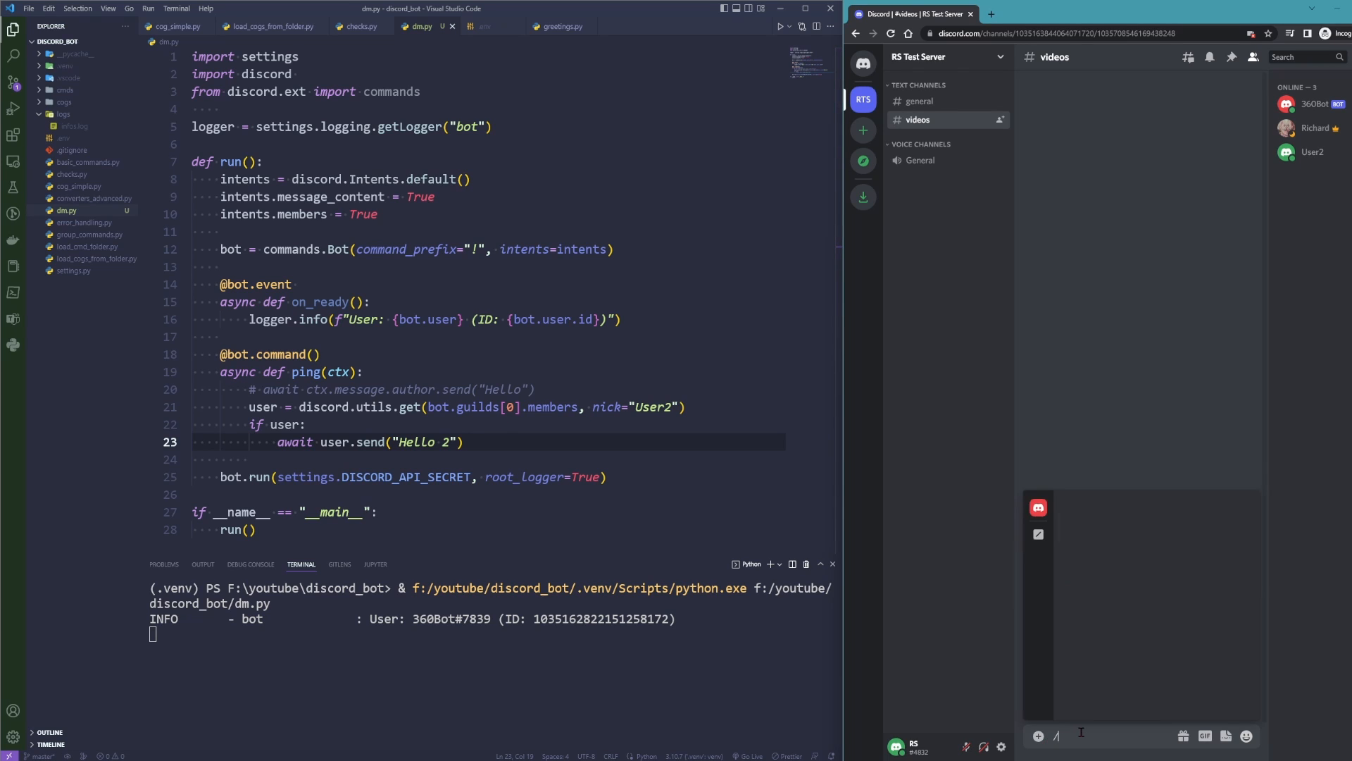
Step: Type / in the #videos message box to list the /hello and /ping commands
text(/)
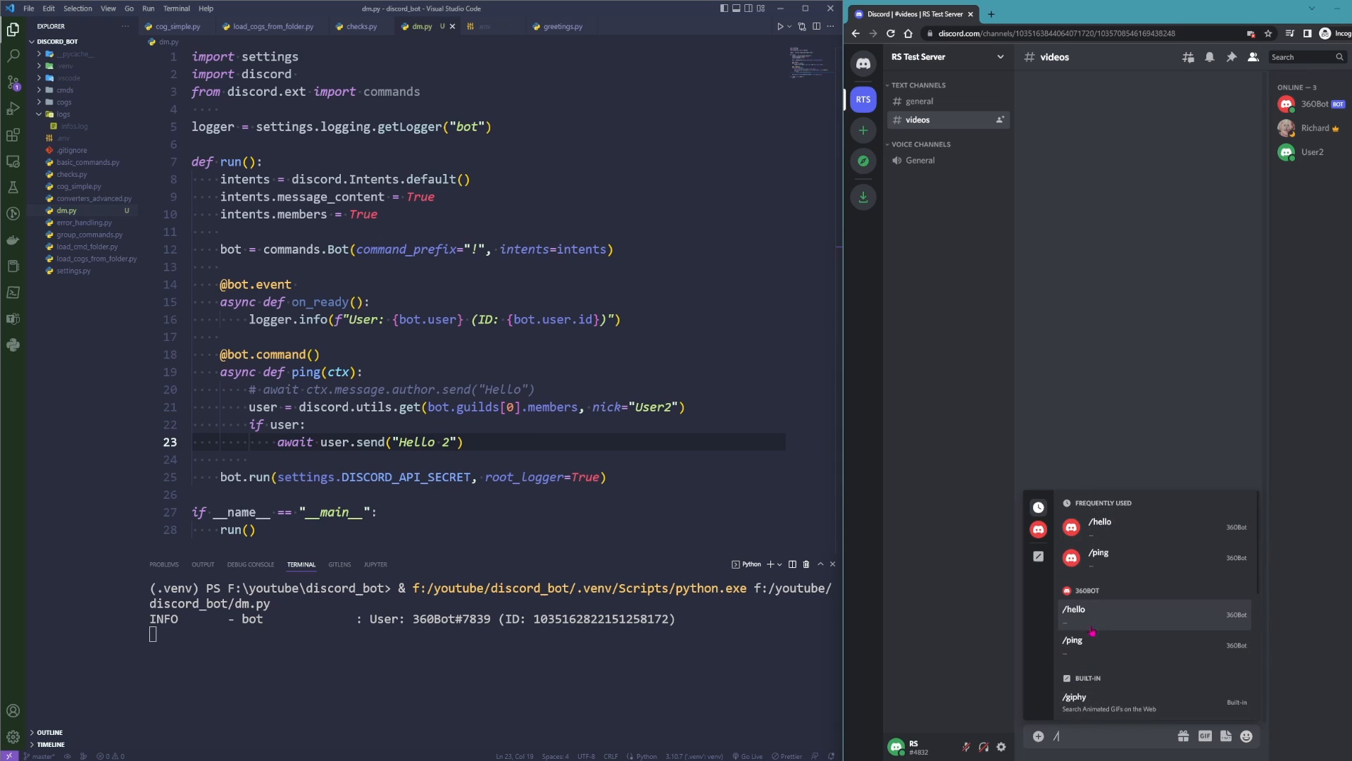